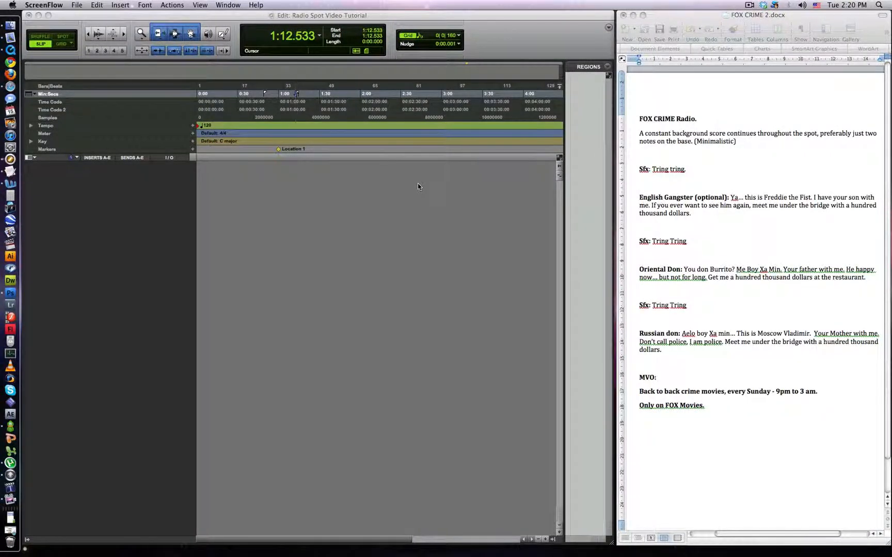
mouse_move(458, 169)
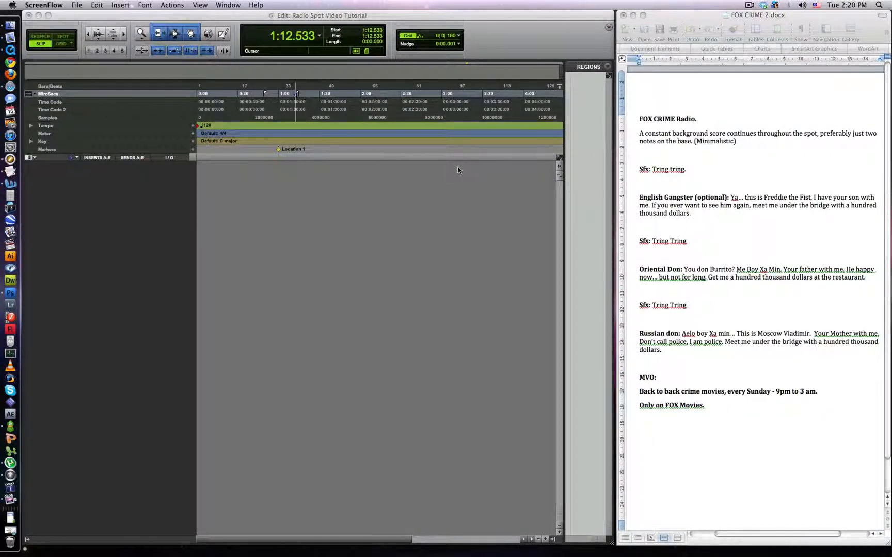
mouse_move(705, 404)
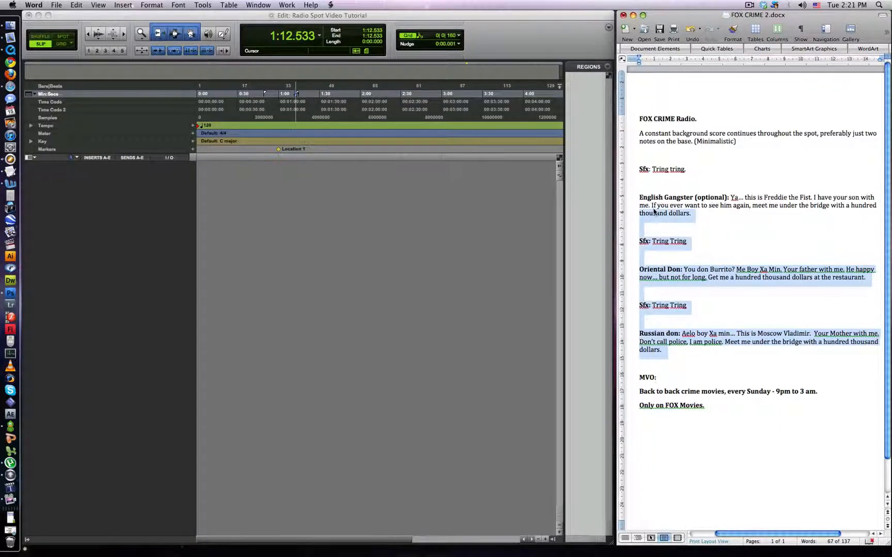
Create a Master Fader track via Track > New.
click(663, 350)
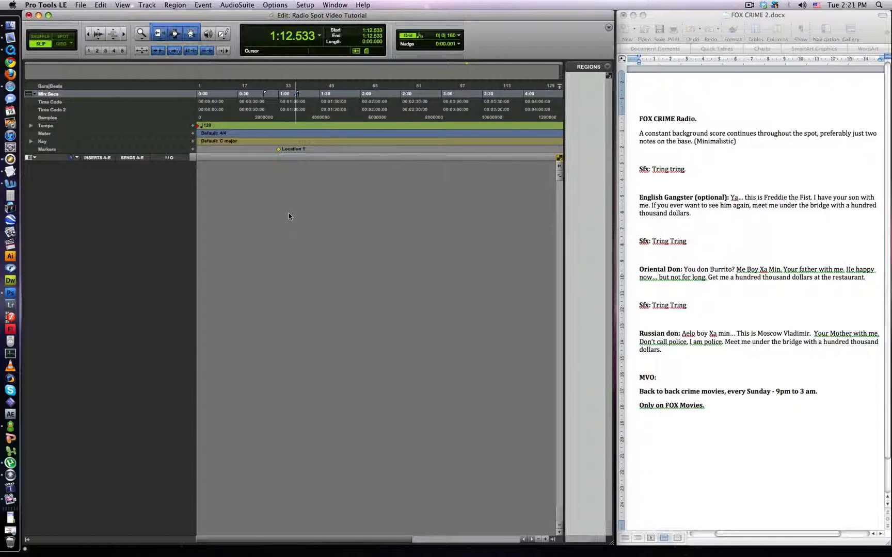
click(146, 4)
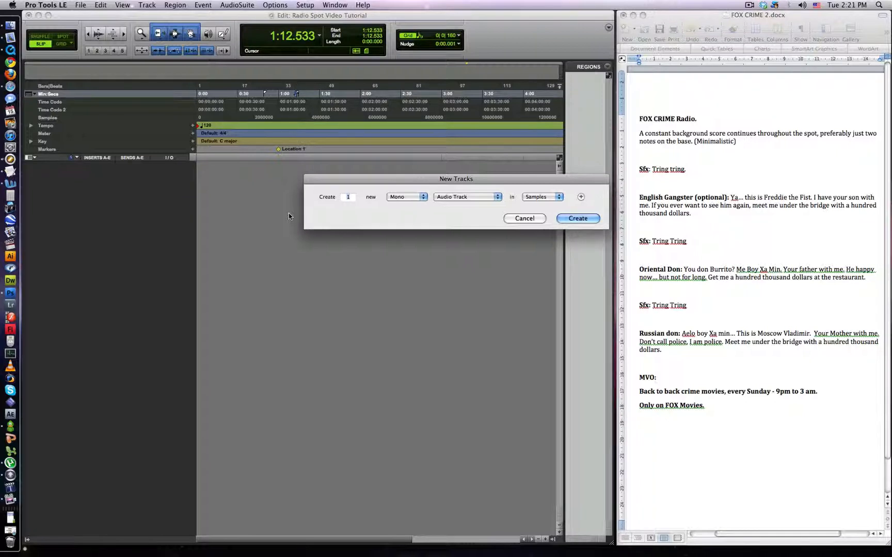
click(466, 197)
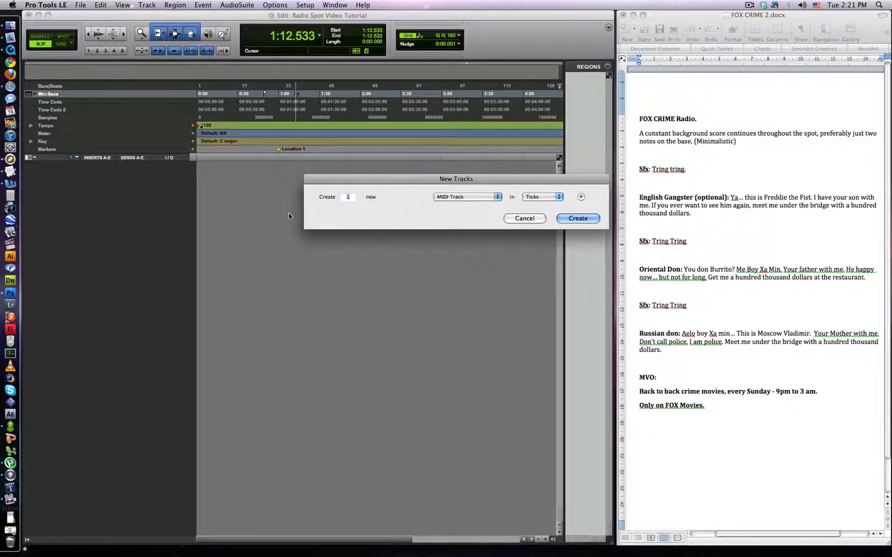
click(577, 218)
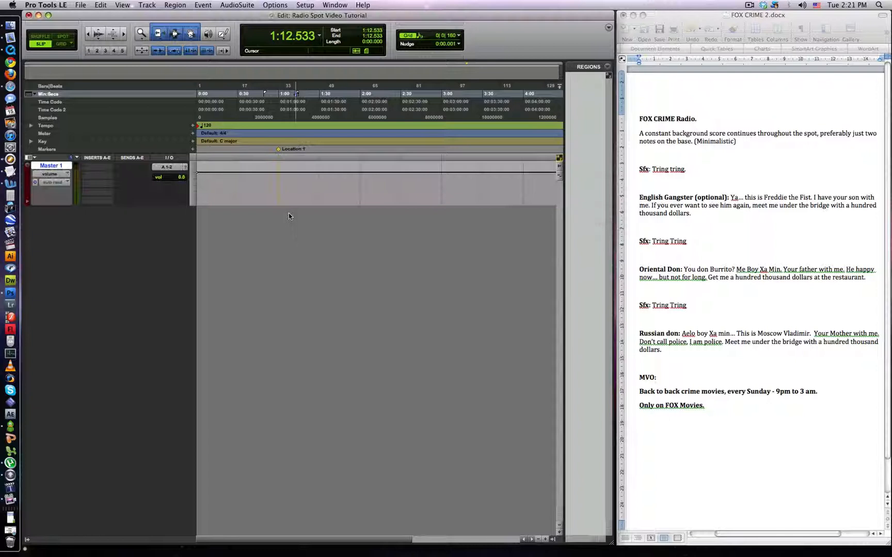
Create the audio and aux tracks, then three stereo audio tracks.
click(146, 4)
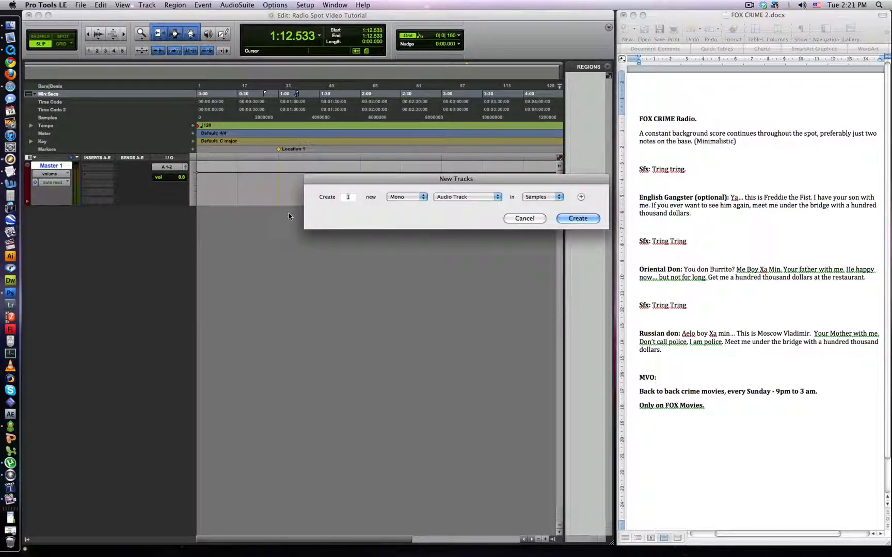
click(577, 219)
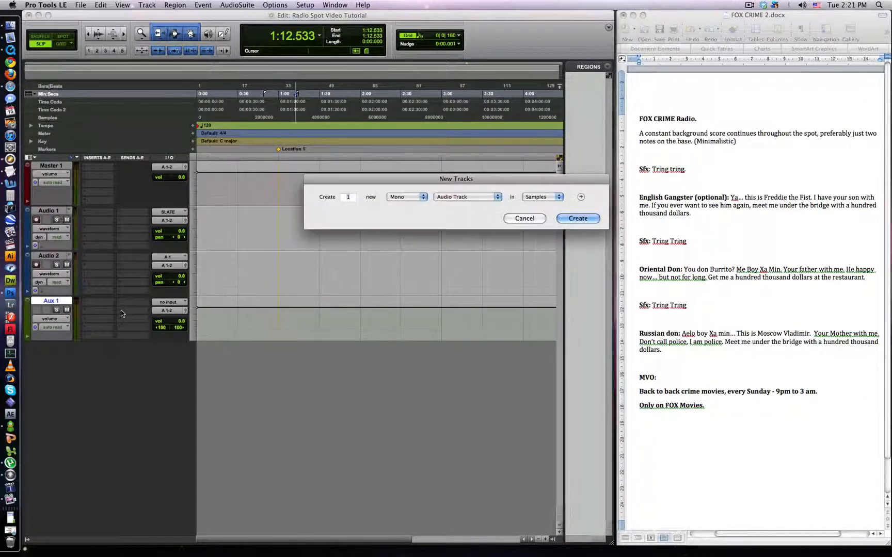
click(406, 197)
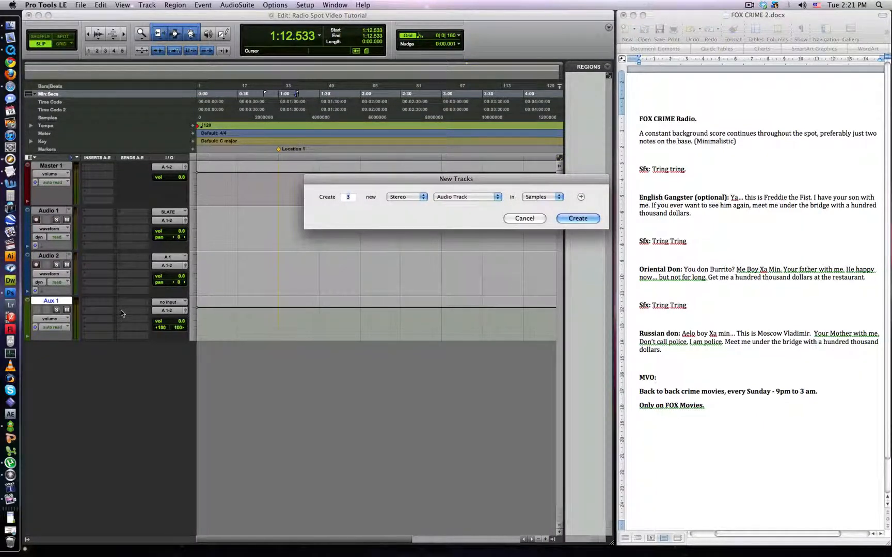
click(577, 219)
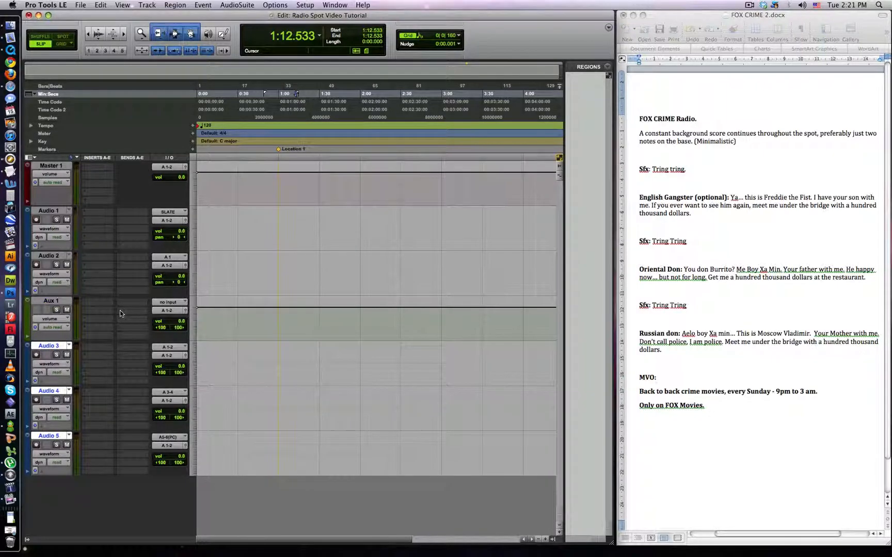
Rename the first two audio tracks to ANNOUNCER and CHAR VO.
double_click(48, 210)
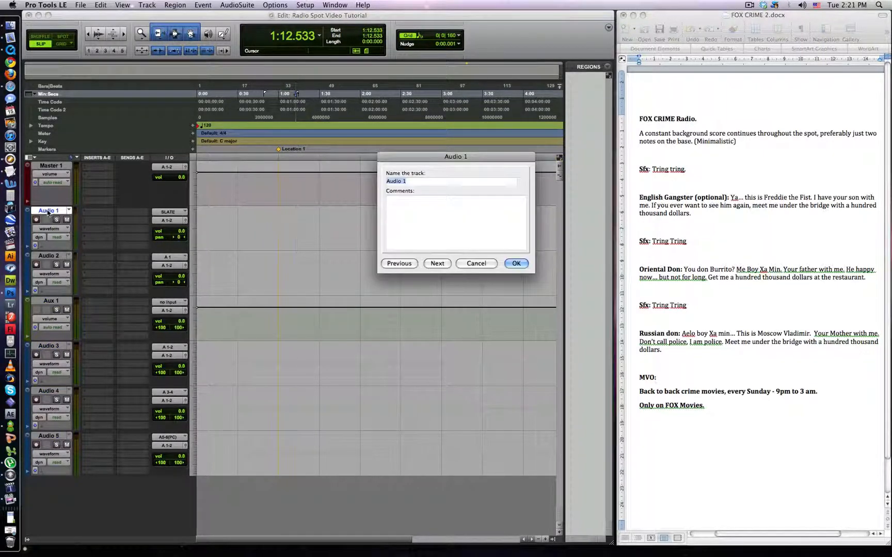
text(ANNOUNCER VO)
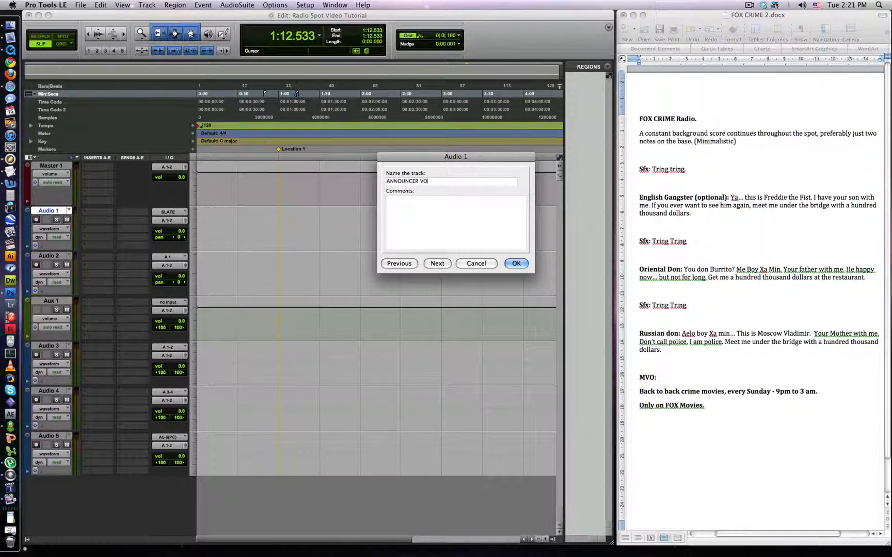
click(436, 264)
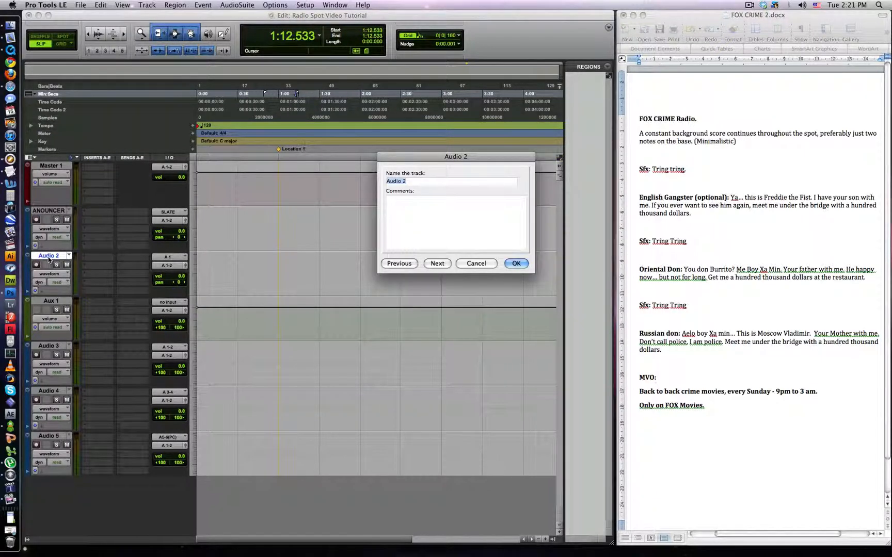
text(CHAR VO)
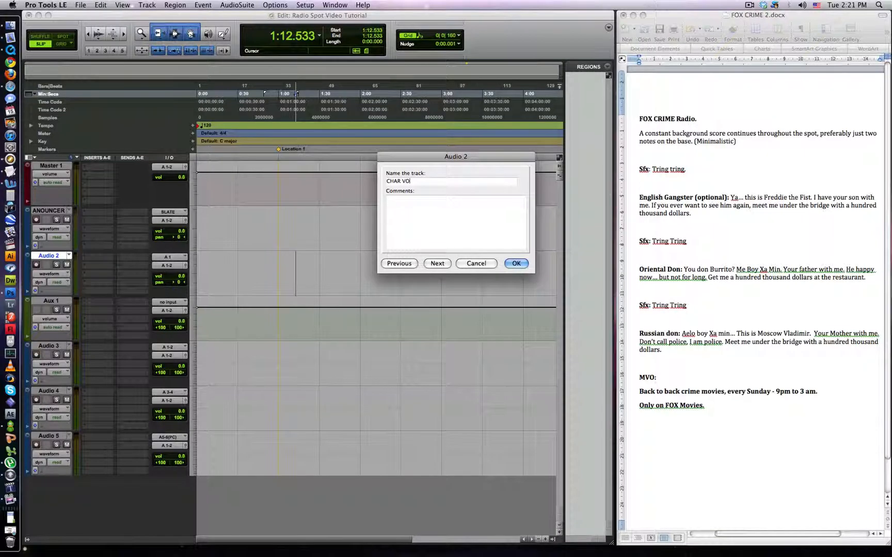
click(515, 263)
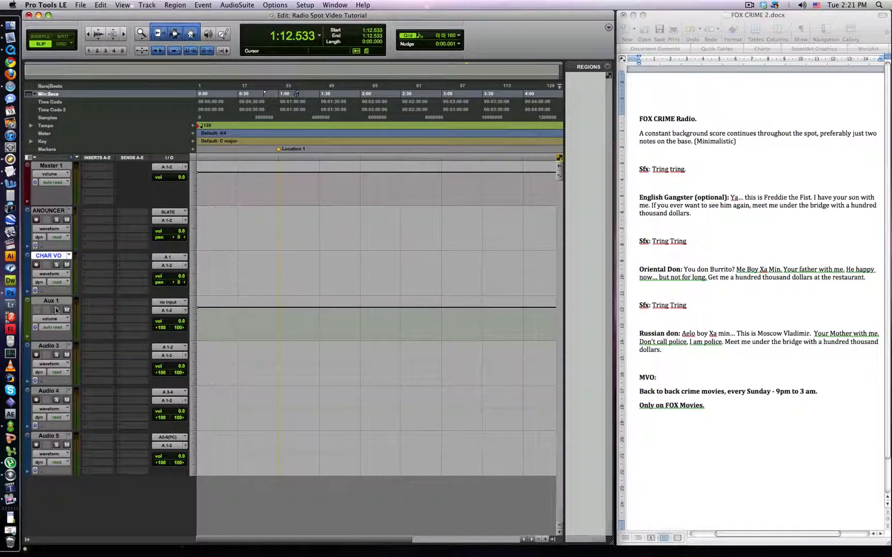
Rename the remaining tracks to SFX, MUSIC 1 and MUSIC 2.
double_click(49, 345)
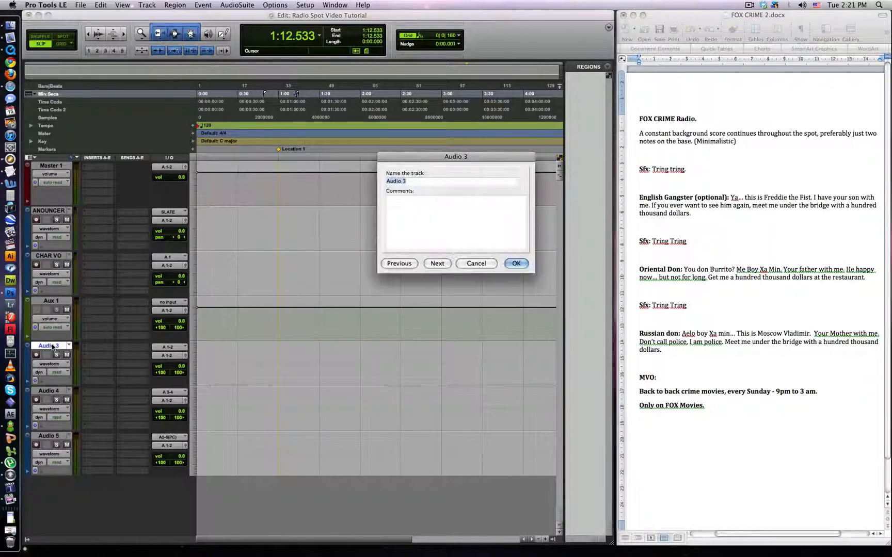
text(SFX)
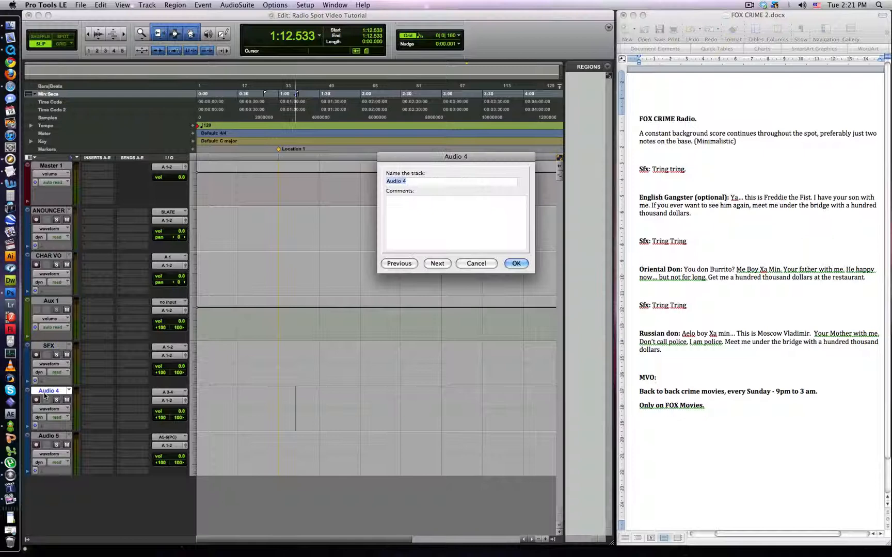
text(MUSIC 1)
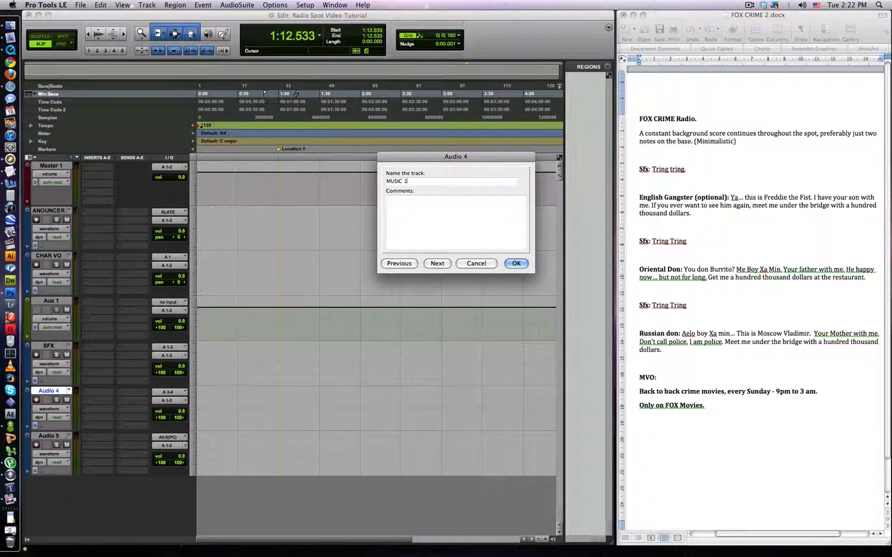
click(436, 264)
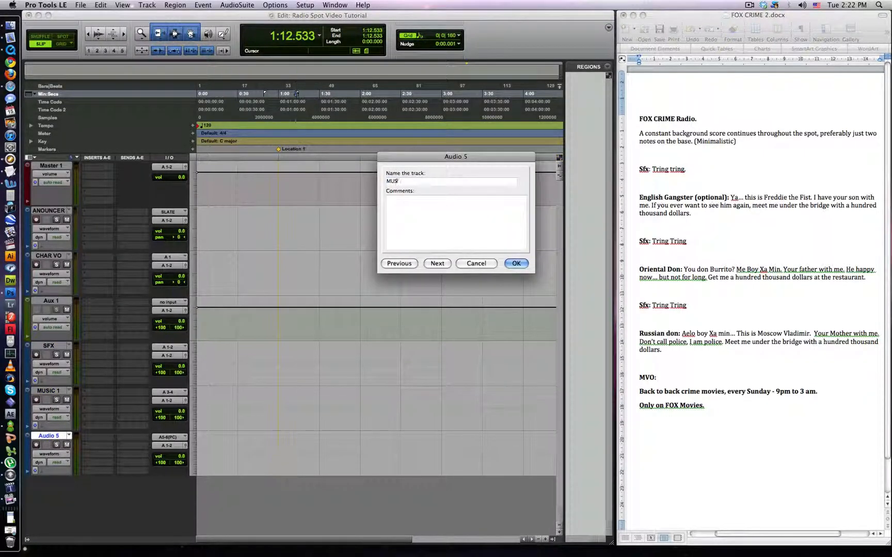
click(515, 263)
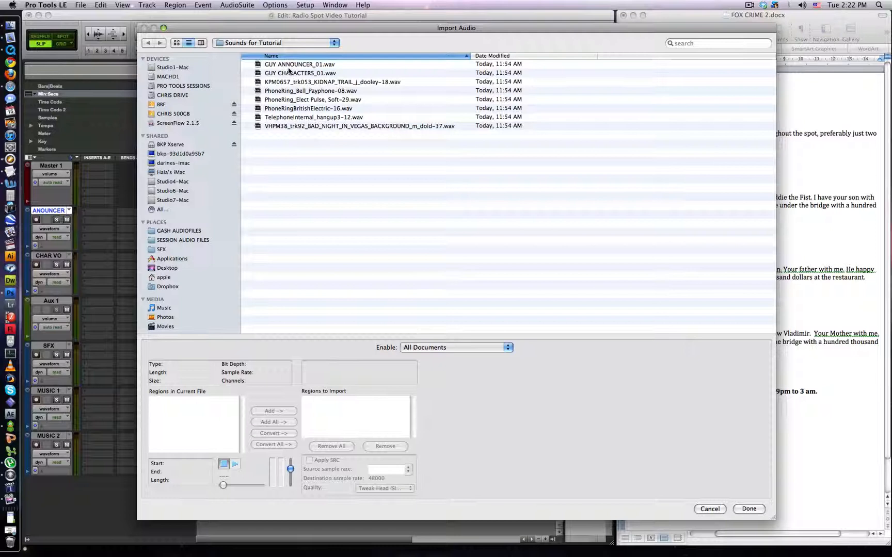
Select all files in Sounds for Tutorial and convert them into the import list.
click(299, 64)
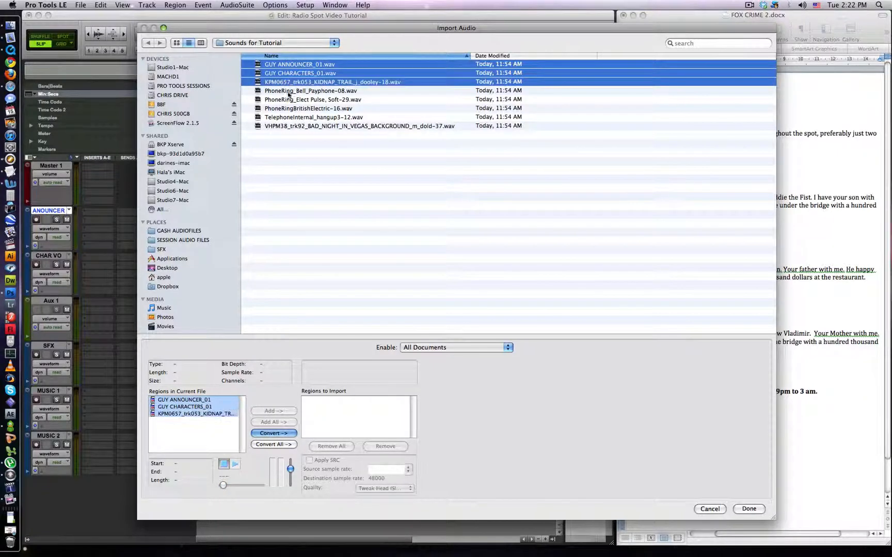
click(359, 126)
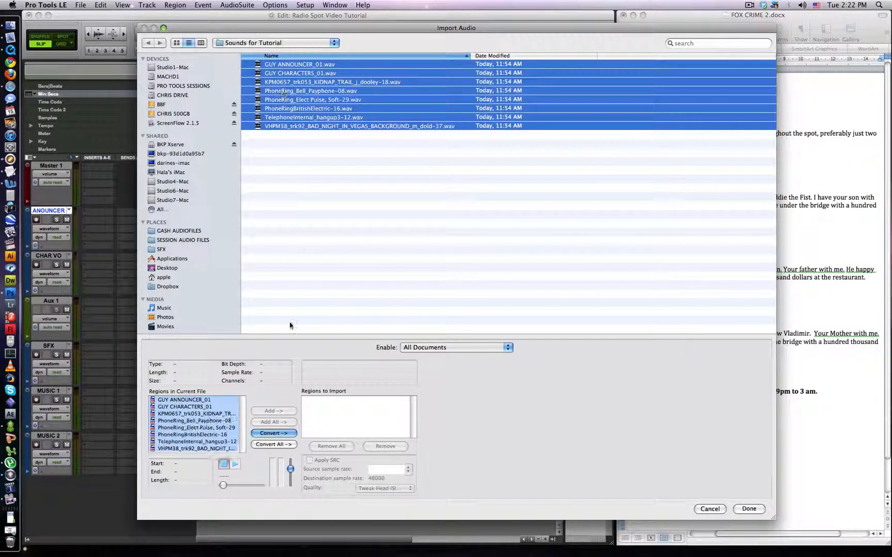
click(273, 444)
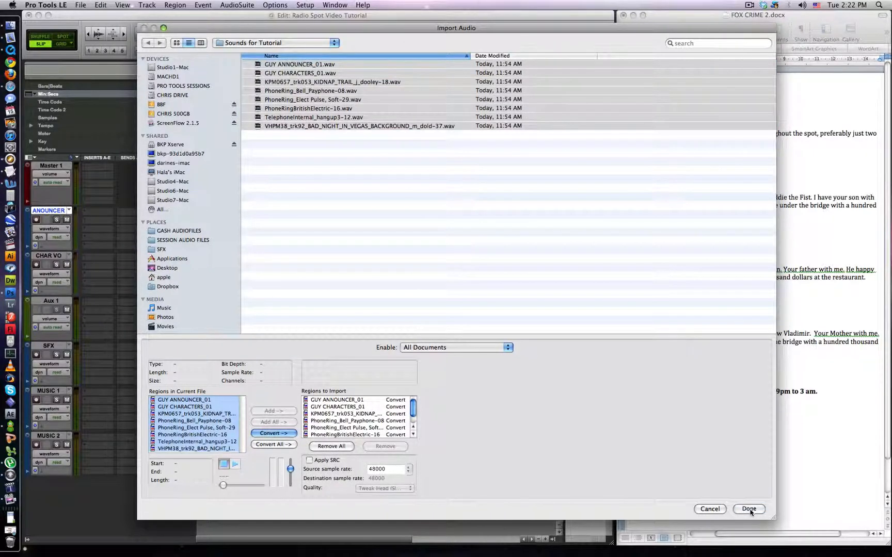
Store the converted files in Audio Files and import them to the region list.
click(748, 509)
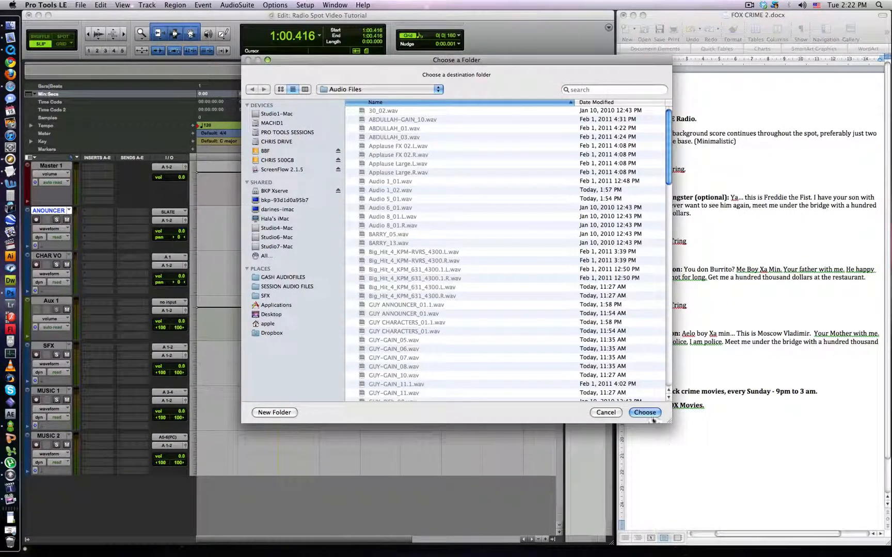
click(644, 412)
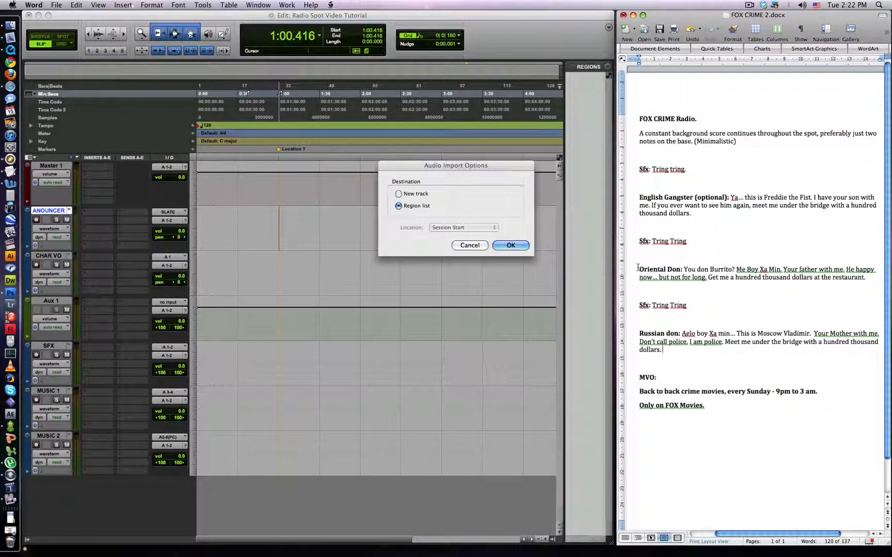
click(510, 244)
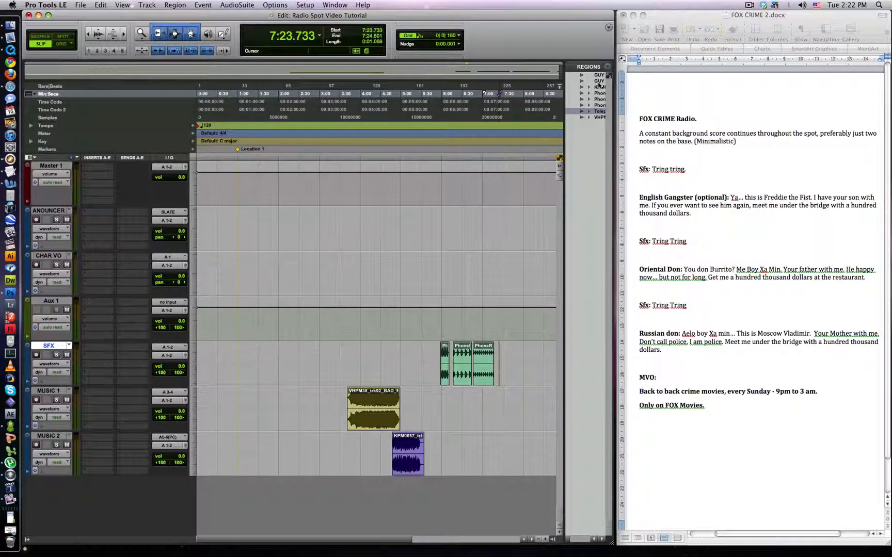
Spot the Audio 1 region to start at 1:00.000.
drag(255, 210, 293, 250)
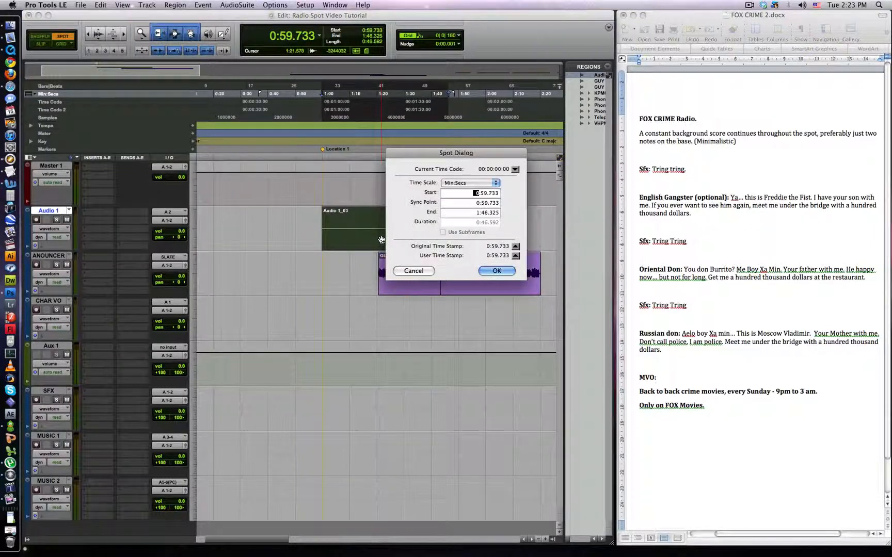
click(495, 270)
text(1:00.000)
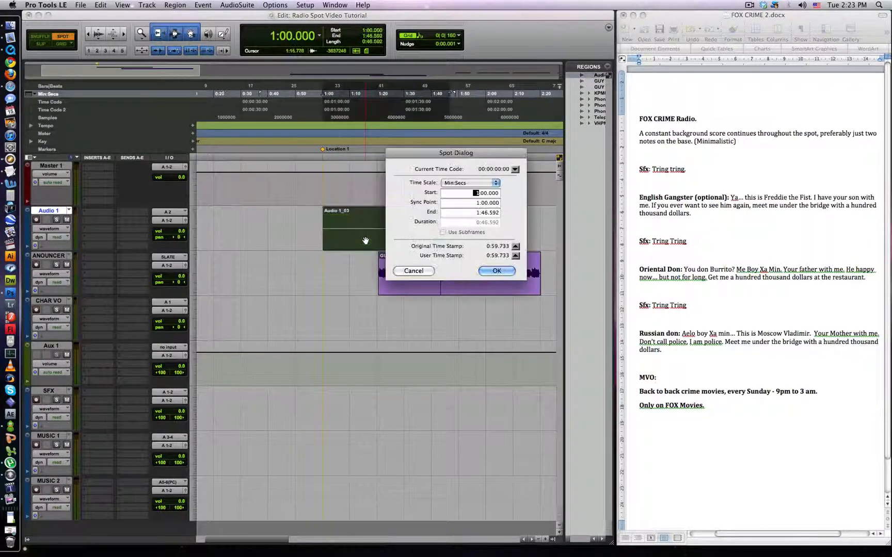
click(495, 270)
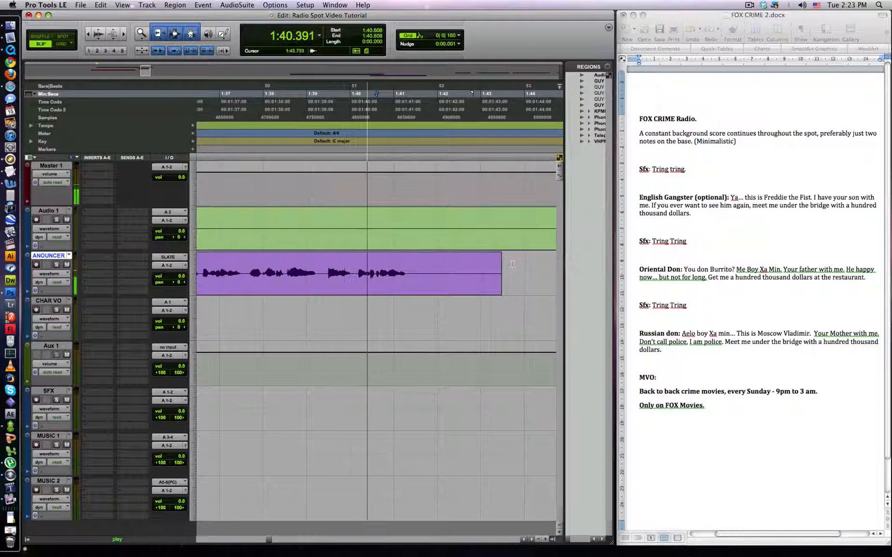
Trim the announcer region and select it for placement after the character voices.
drag(499, 272, 415, 272)
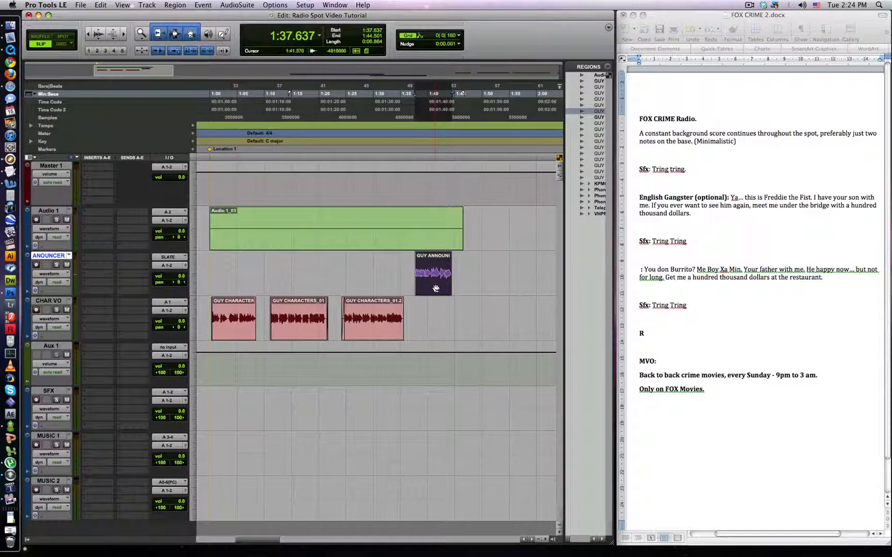
click(297, 319)
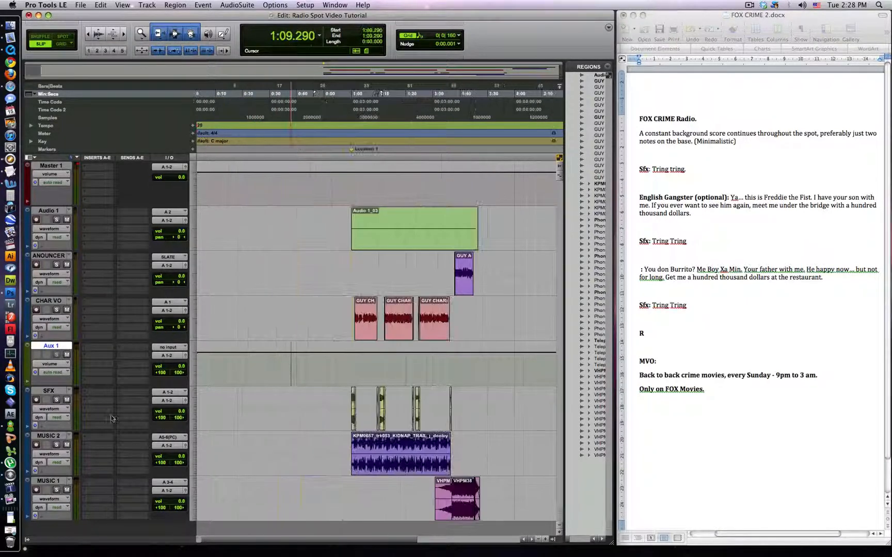
Set the Aux 1 input to Bus 9-10.
click(170, 347)
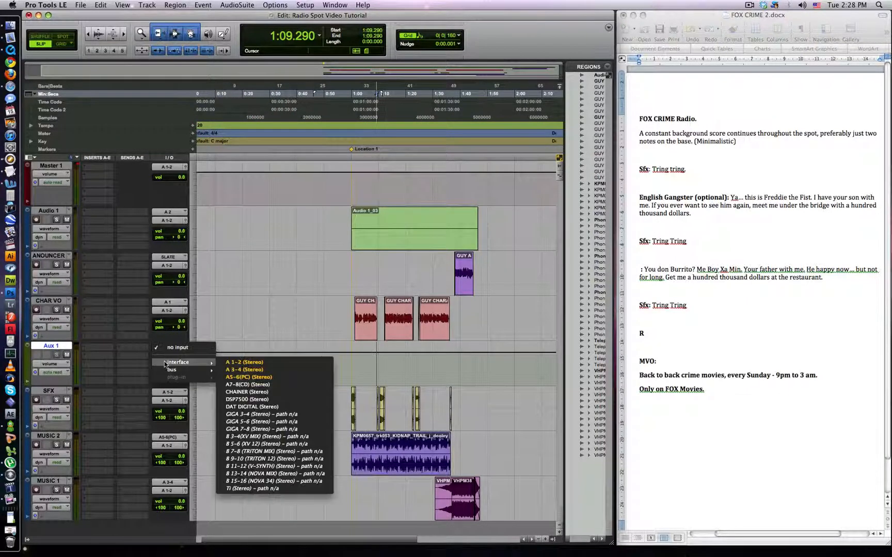
click(171, 369)
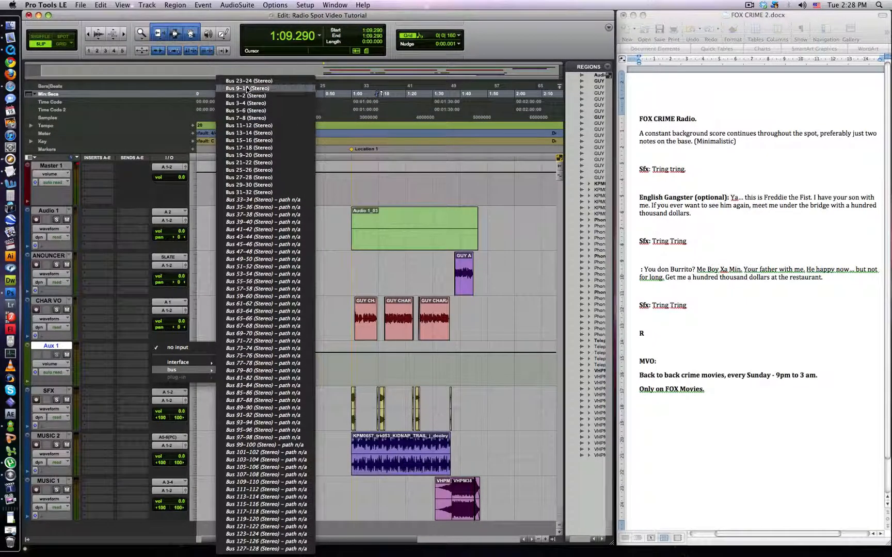
click(247, 88)
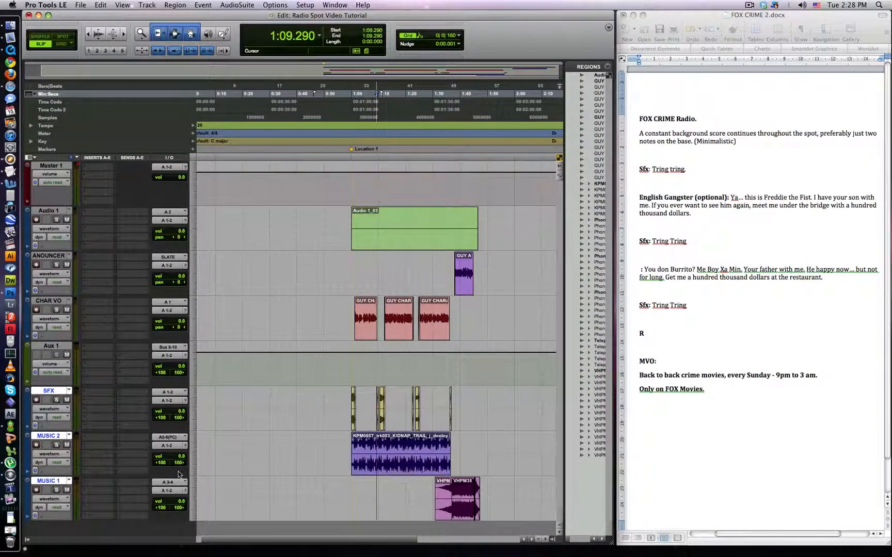
mouse_move(169, 405)
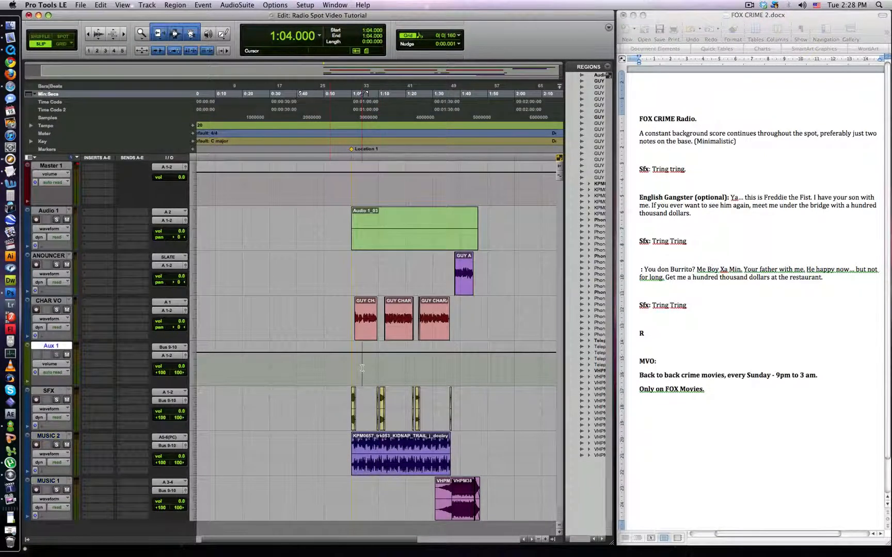
click(106, 355)
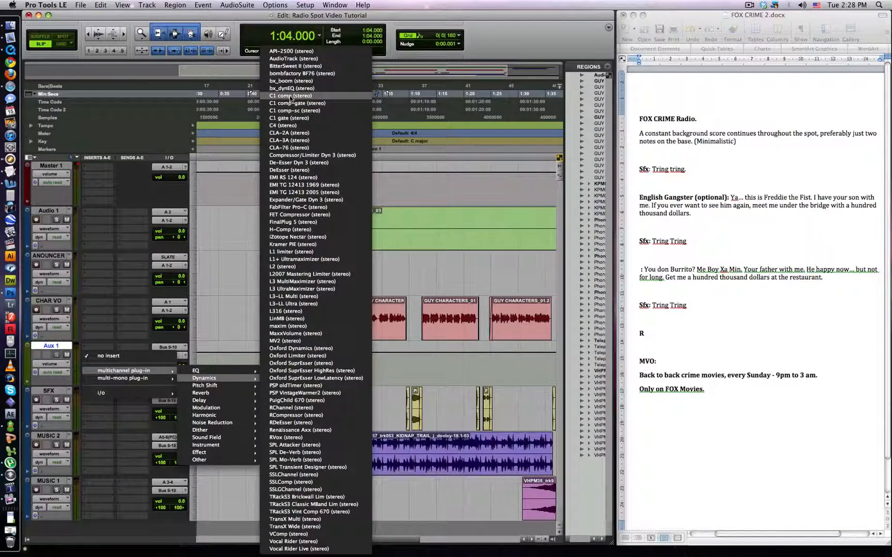
Insert the C1 comp on Aux 1 and set the CHAR VO send to a bus.
click(290, 96)
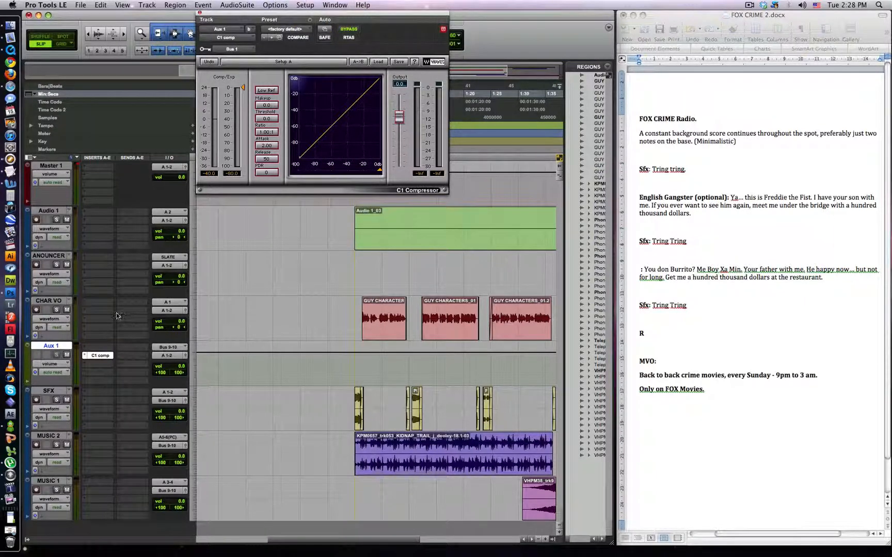
click(168, 309)
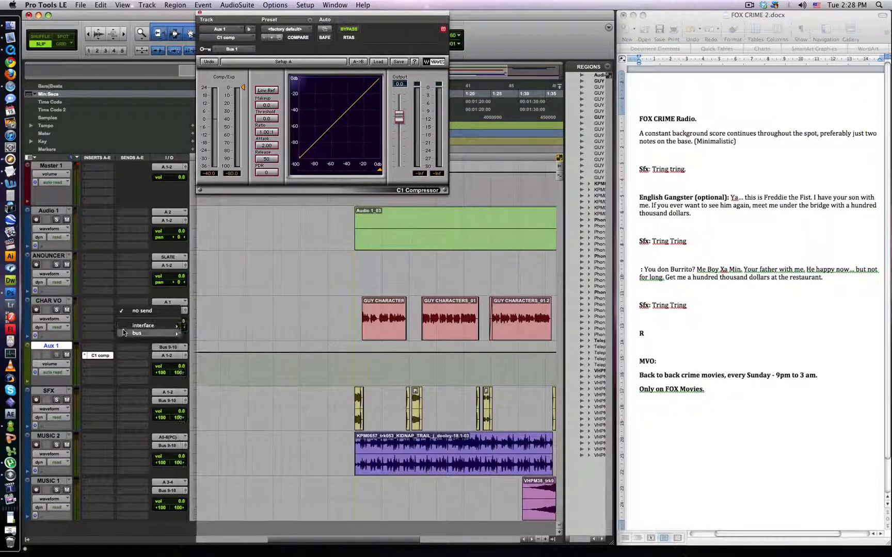
click(137, 332)
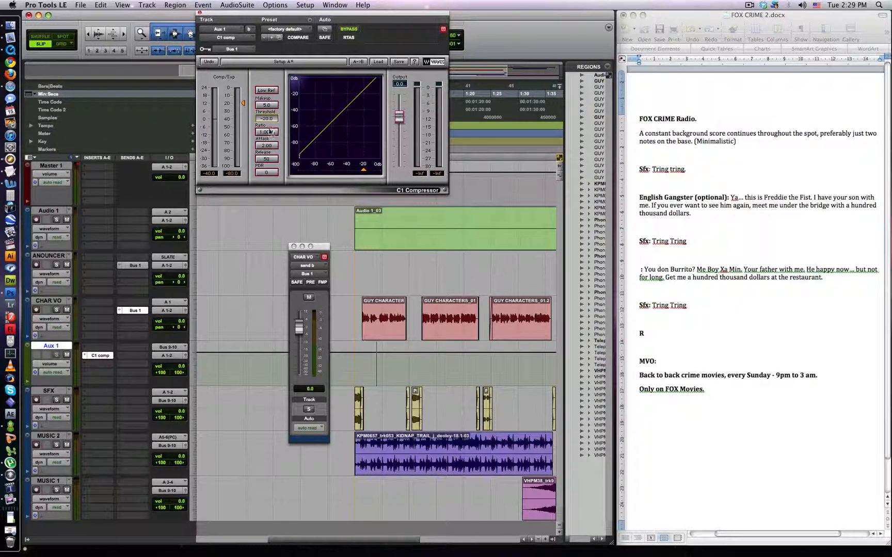
Lower the C1 threshold, set ratio and attack, and adjust output gain.
drag(266, 133, 267, 120)
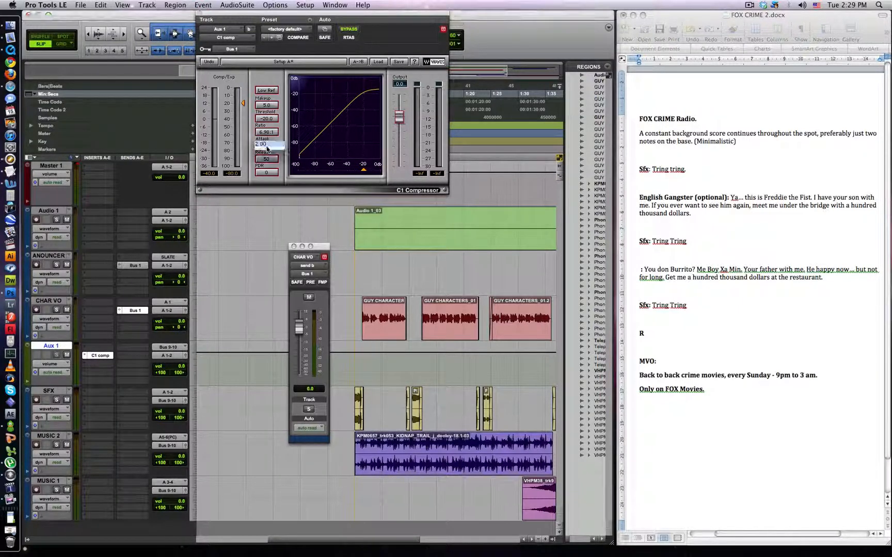
click(266, 145)
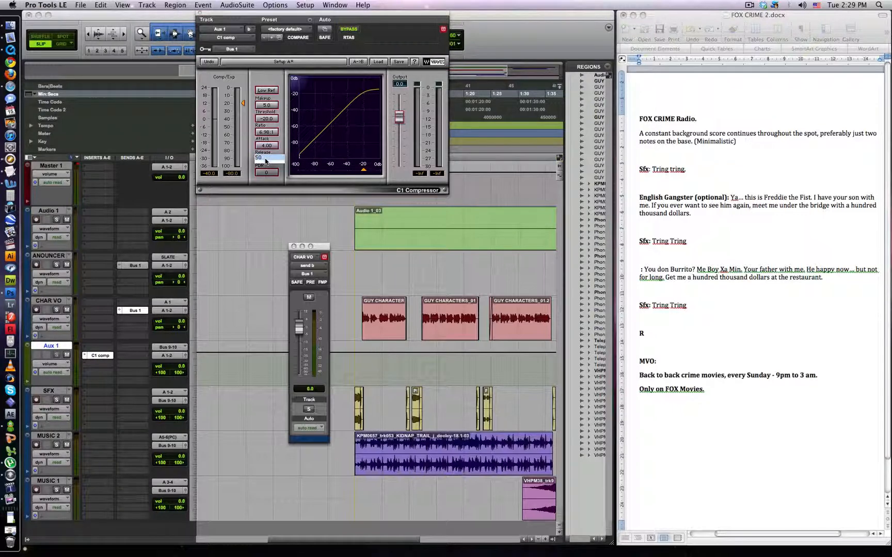
click(267, 158)
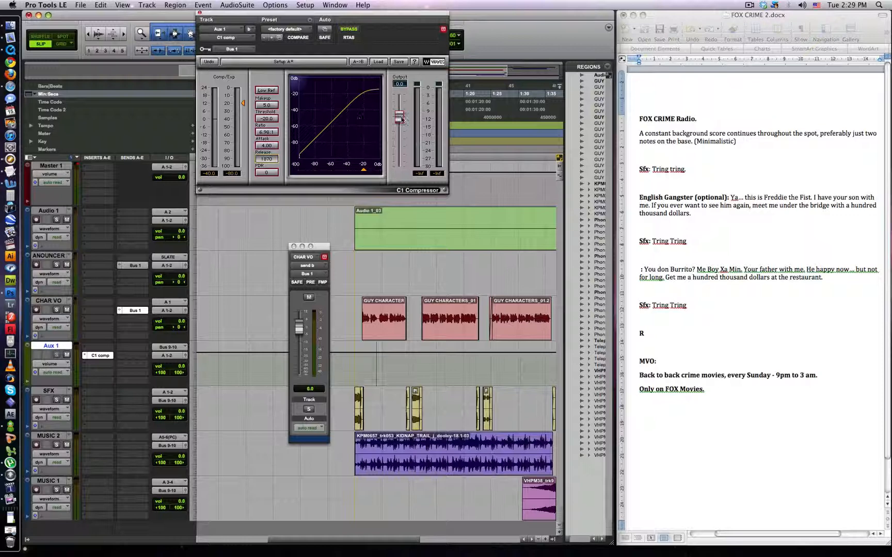
drag(399, 118, 398, 124)
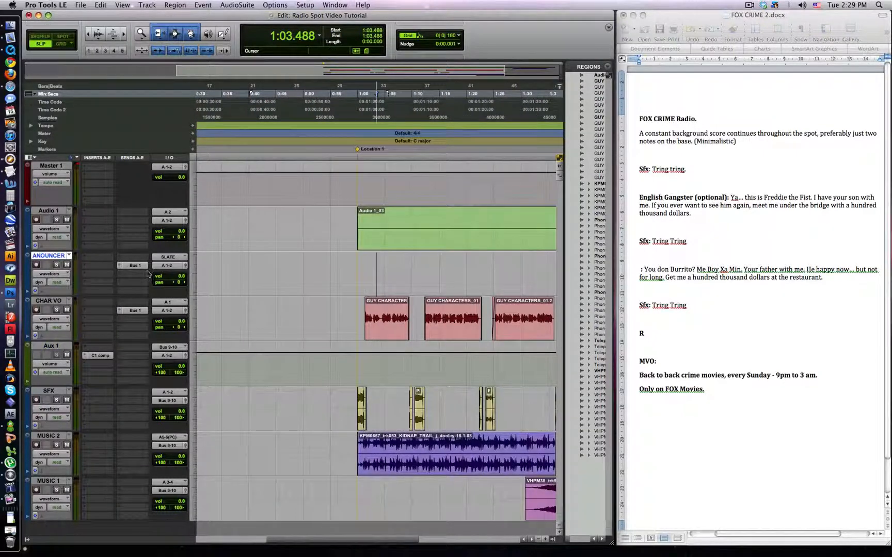
Insert RBass and Renaissance Axx on ANNOUNCER VO and adjust the Axx compression.
click(97, 265)
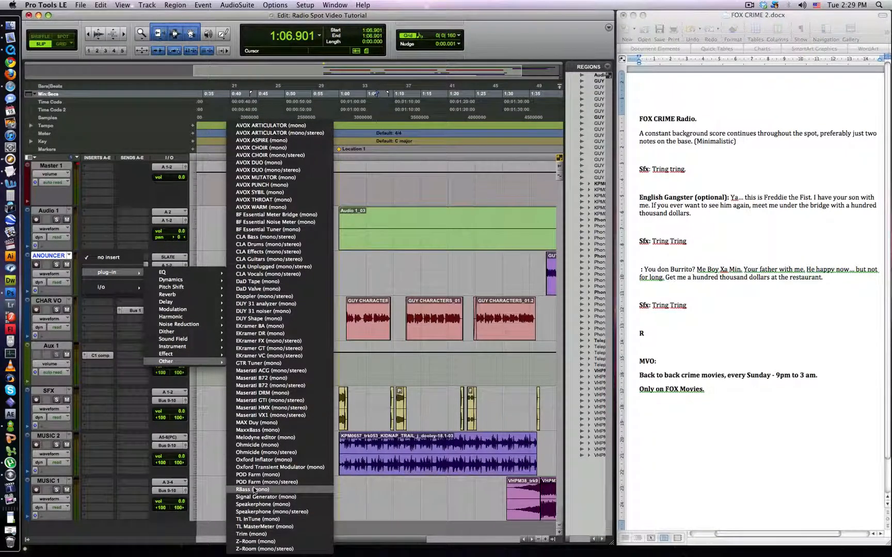
click(252, 489)
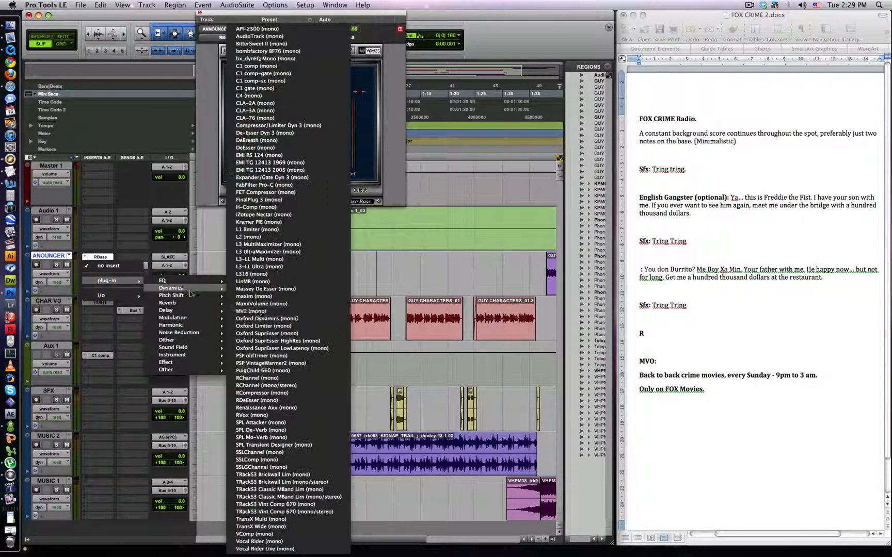
mouse_move(252, 415)
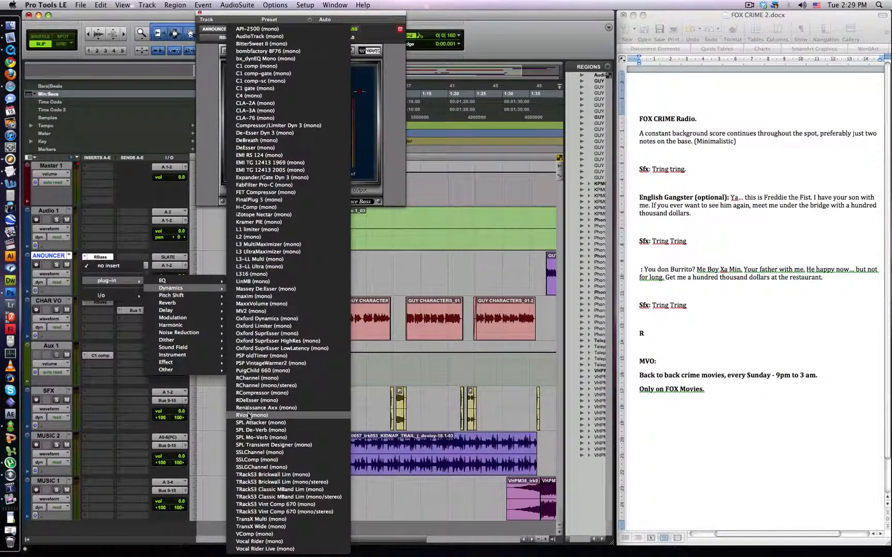
click(251, 415)
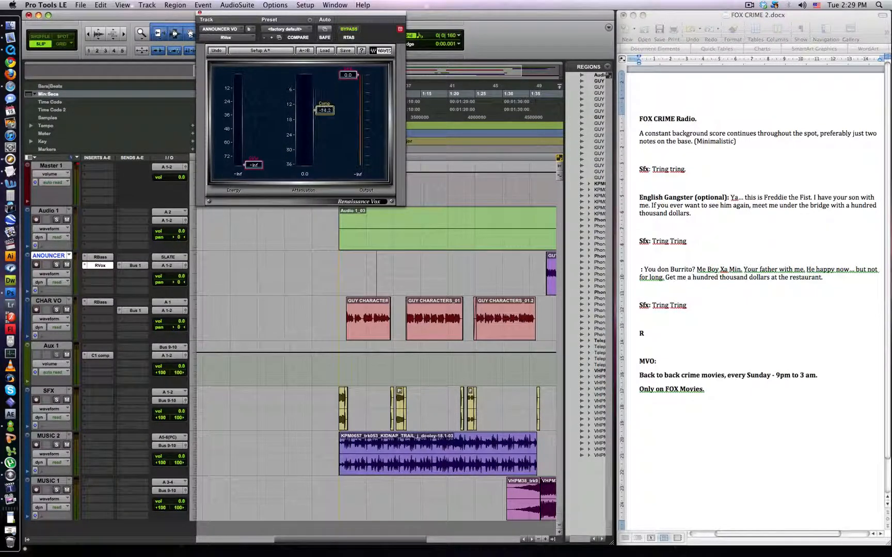
drag(325, 109, 325, 112)
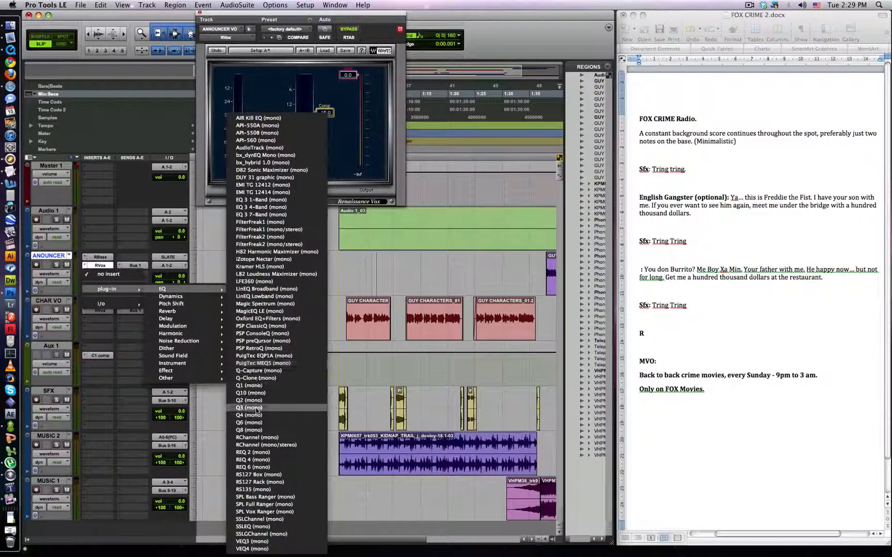
Insert the Q4 (mono) EQ on ANNOUNCER VO insert C.
click(249, 415)
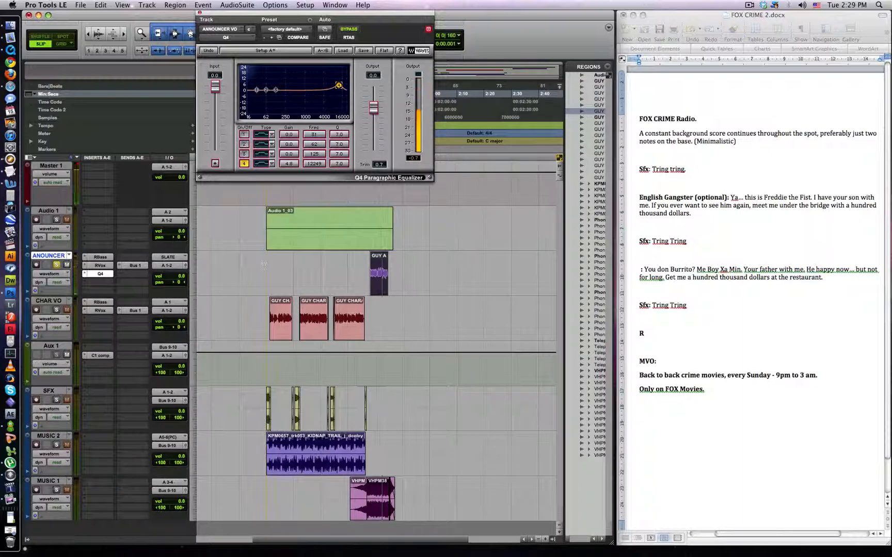
scroll(right, 3)
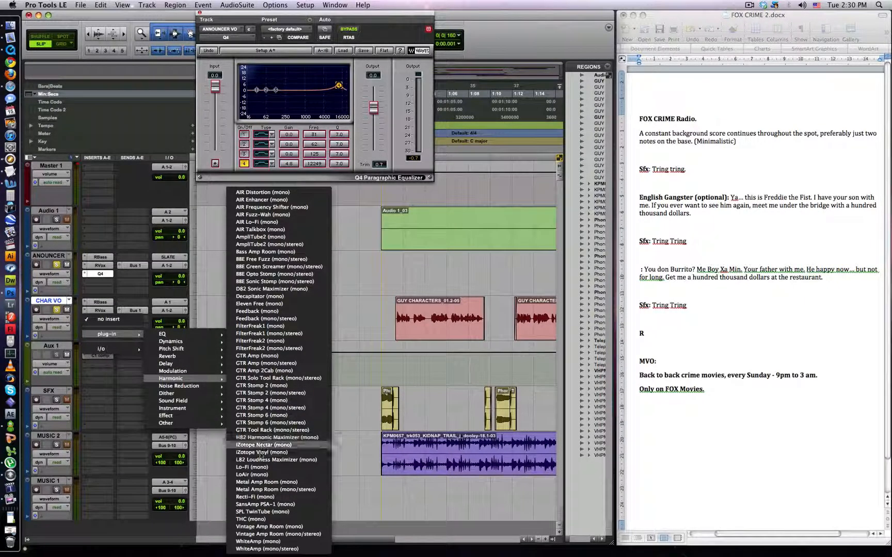
mouse_move(269, 333)
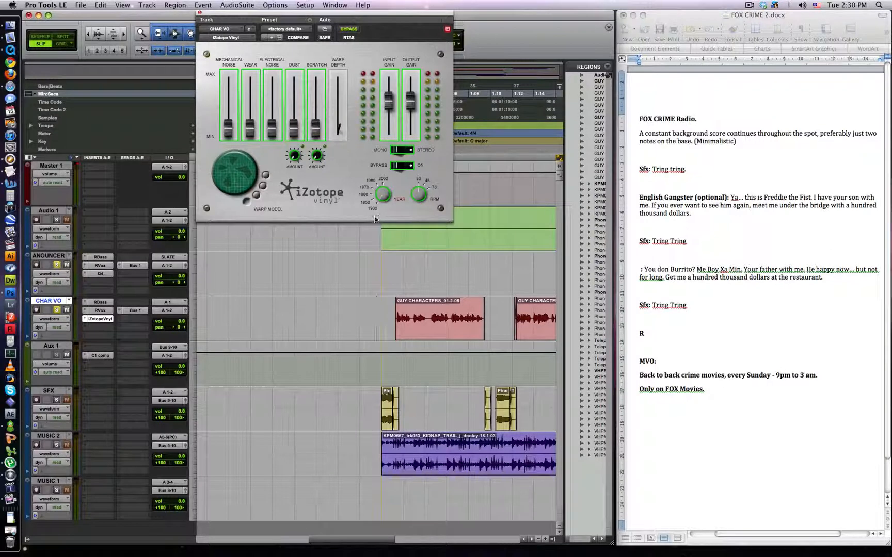
Insert iZotope Vinyl (mono) on CHAR VO insert C after RBass and RAxx.
click(297, 37)
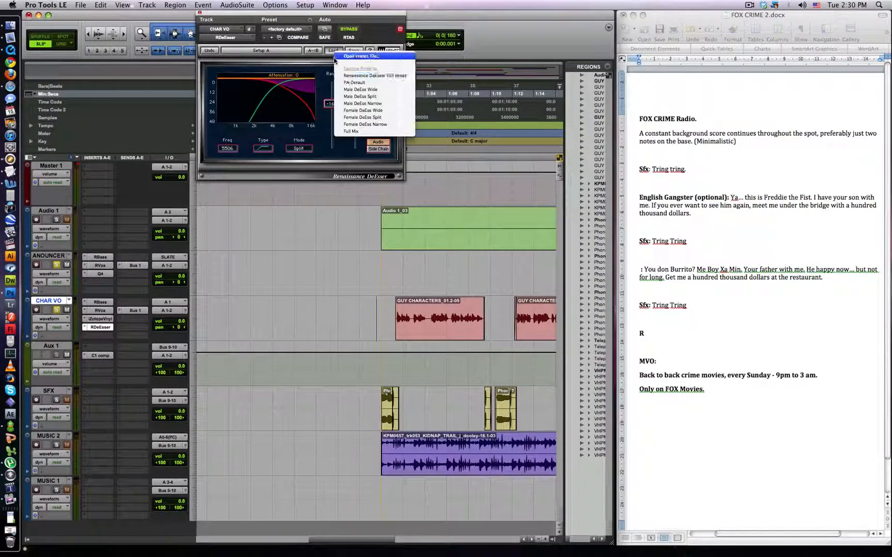
Load the Male DeEss Wide preset on the CHAR VO RDeEsser and add a D-Verb after it.
click(362, 96)
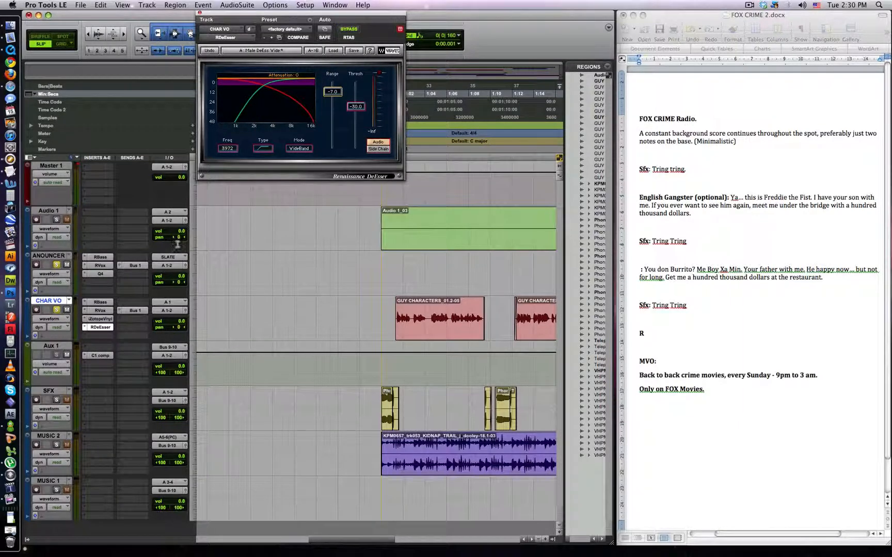
click(101, 355)
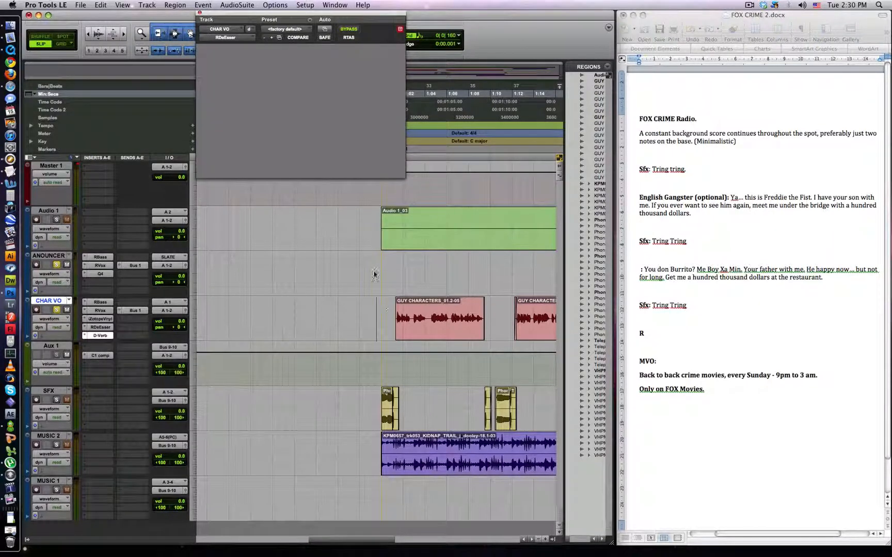
Lower the CHAR VO D-Verb MIX slider so the reverb stays mostly dry.
click(100, 335)
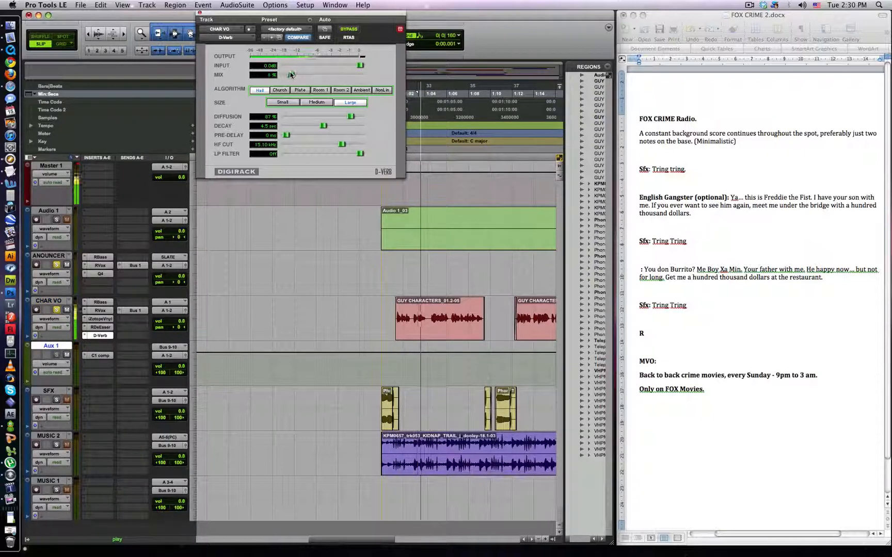
drag(275, 74, 292, 74)
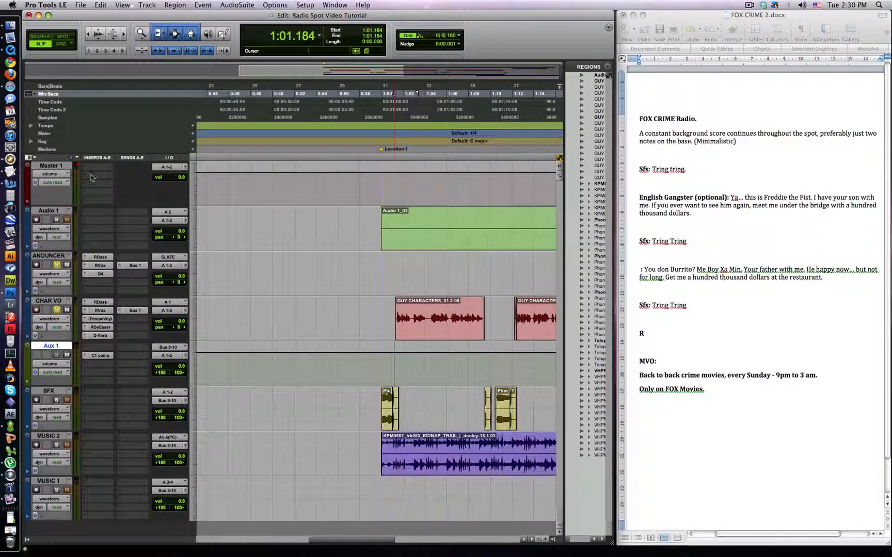
Insert SSLComp, DUY Wide and L2 on Master 1, setting L2 Quantize to 16 Bits.
click(97, 176)
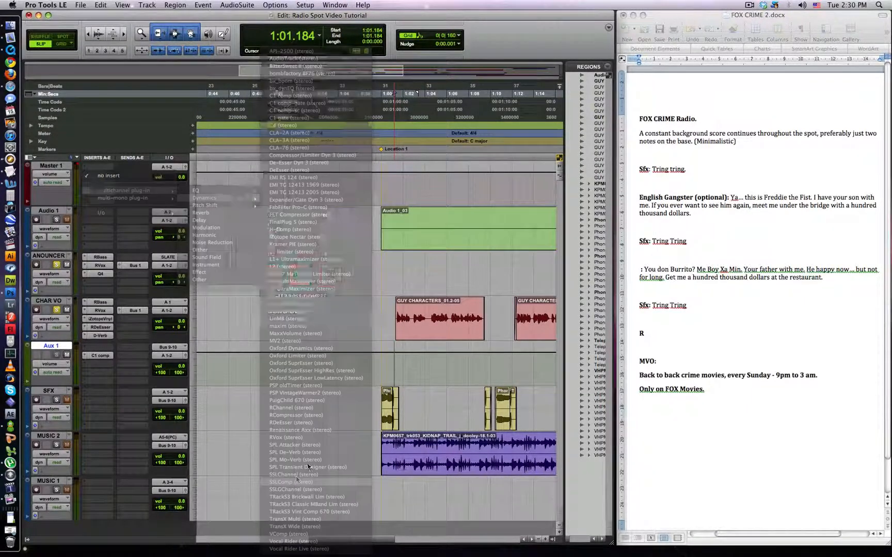
click(291, 482)
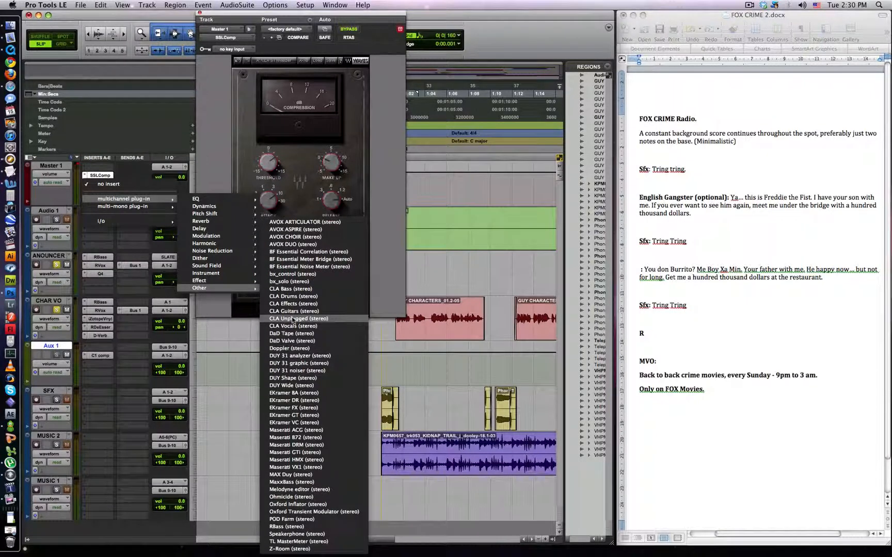
mouse_move(291, 386)
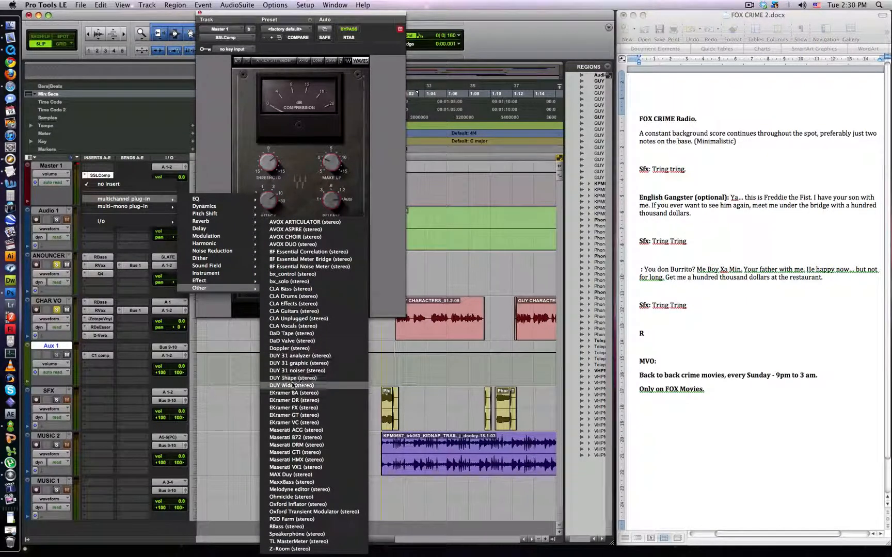
click(291, 386)
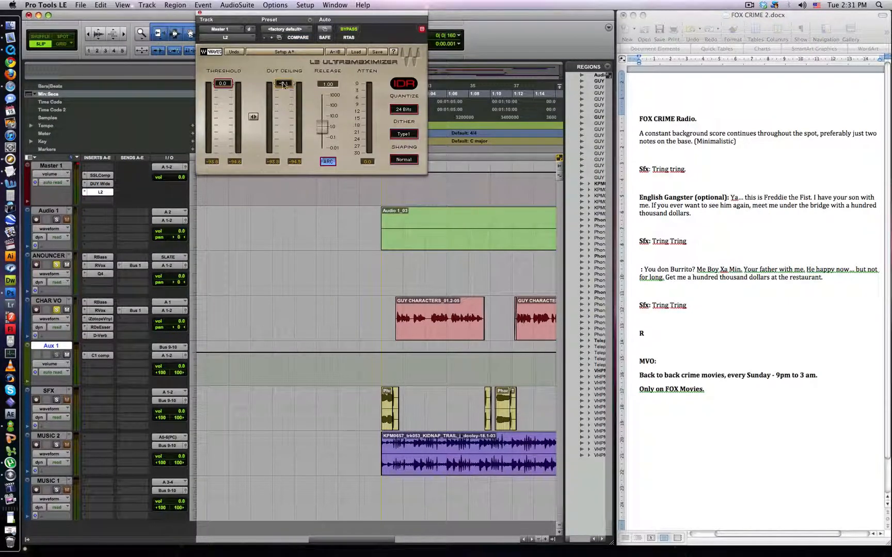
click(403, 109)
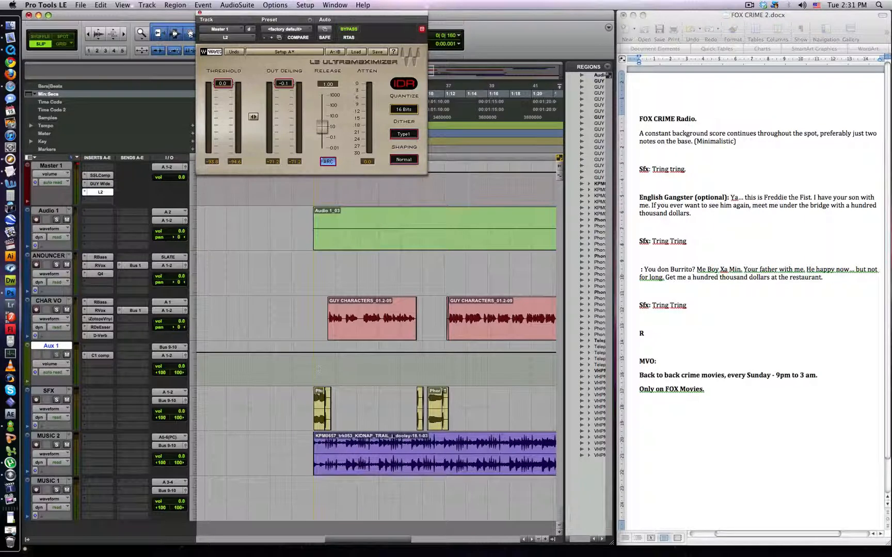
mouse_move(201, 334)
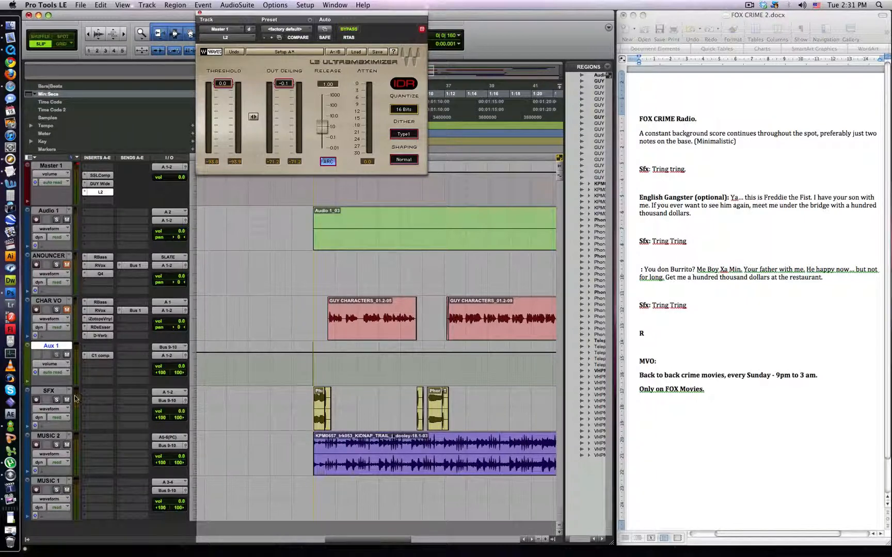
Play the spot and pull the master L2 Threshold down to about -10 dB.
key(space)
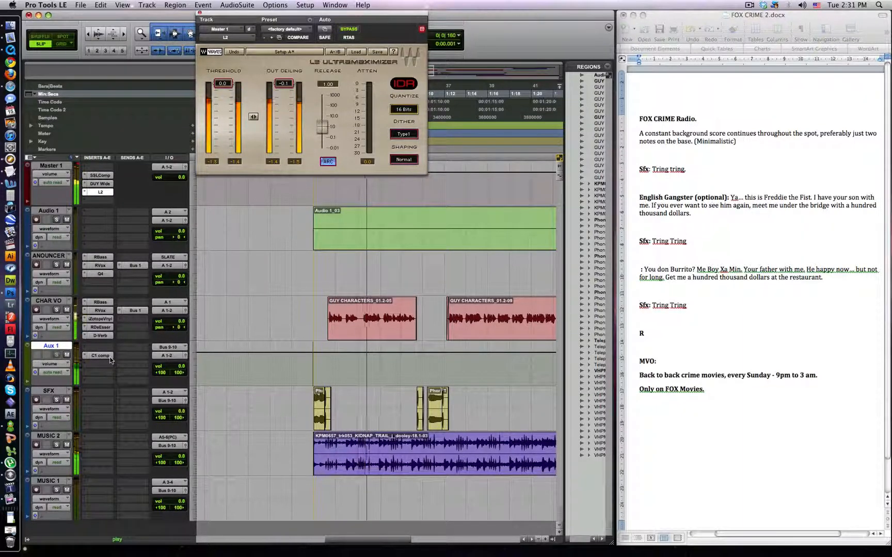
mouse_move(100, 355)
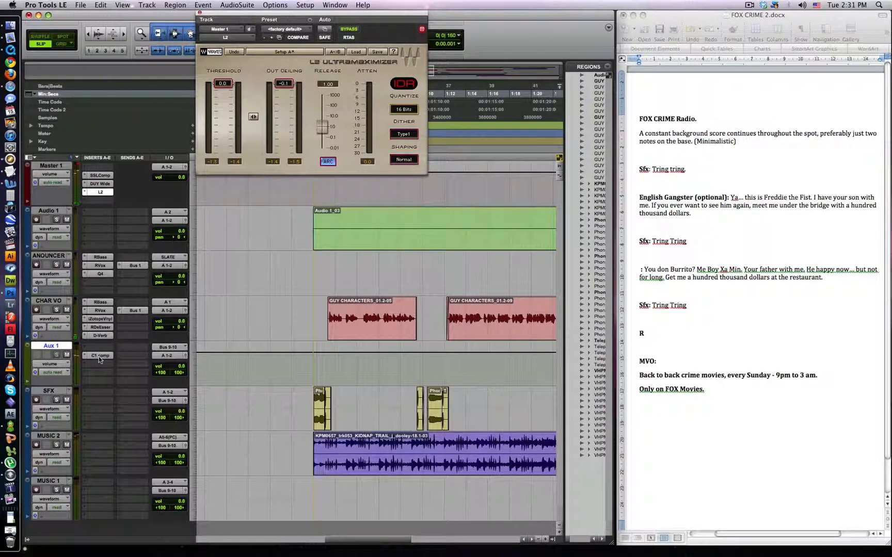
click(100, 355)
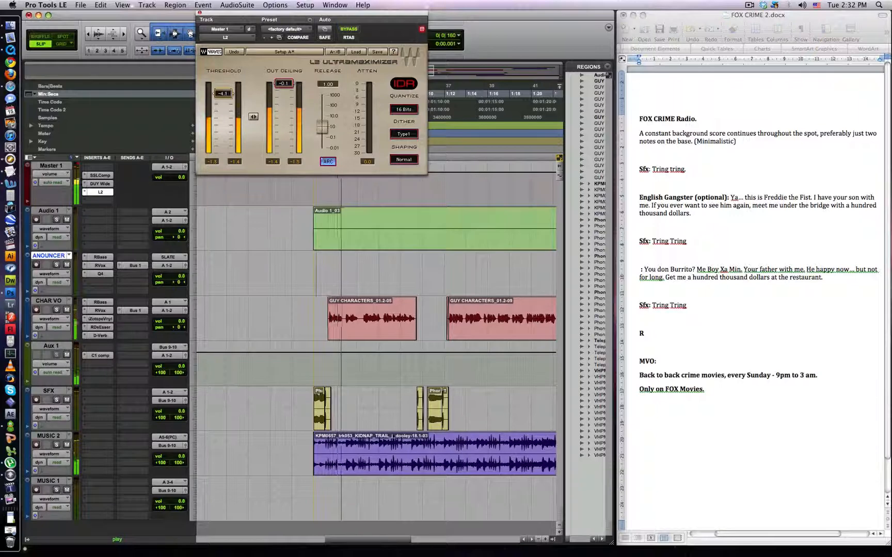
drag(221, 93, 222, 99)
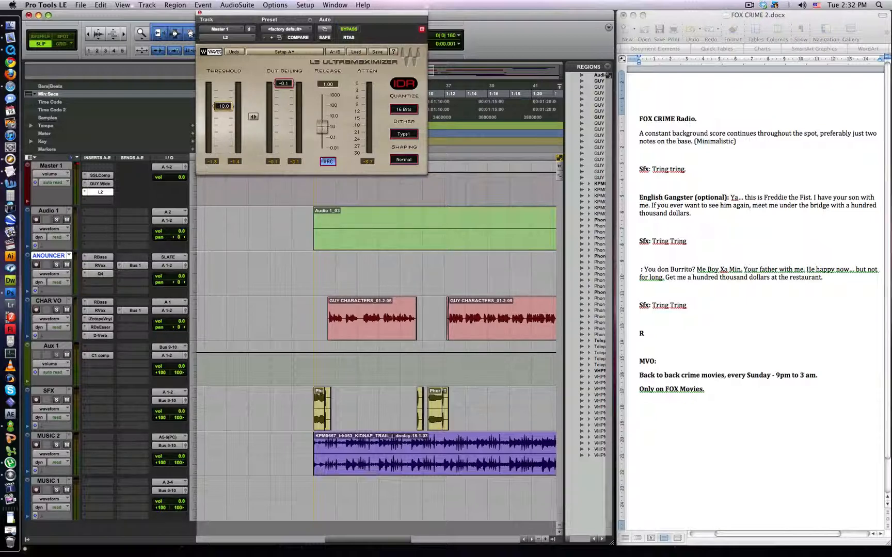
key(space)
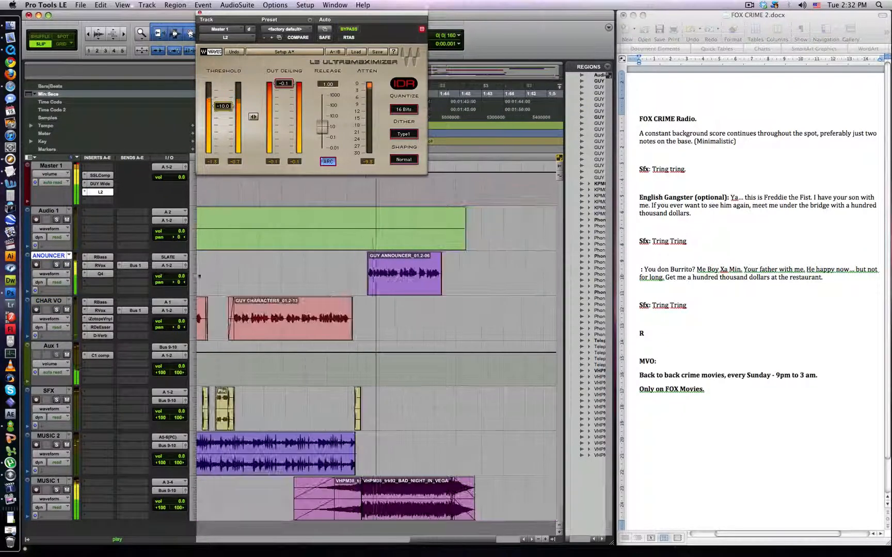
Scroll to the ANOUNCER track and bring up its Q4 Paragraphic EQ settings.
scroll(right, 3)
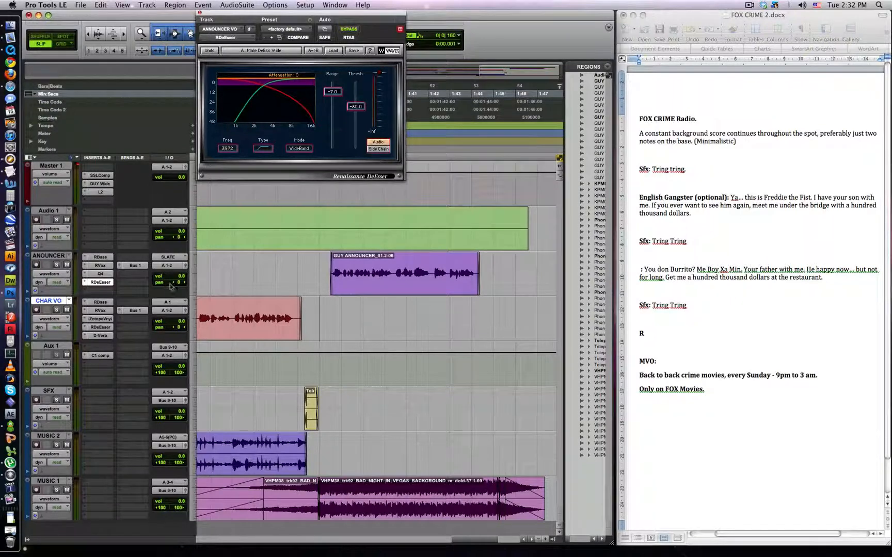
click(100, 274)
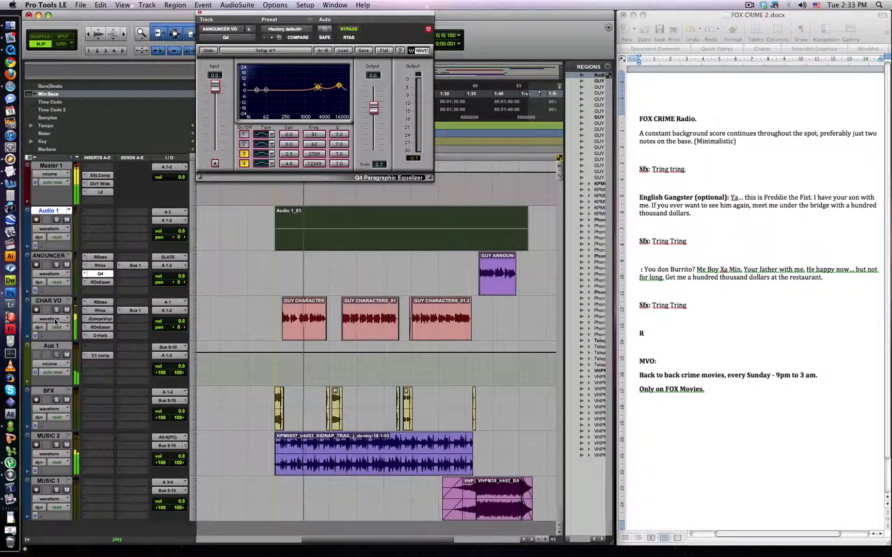
mouse_move(54, 319)
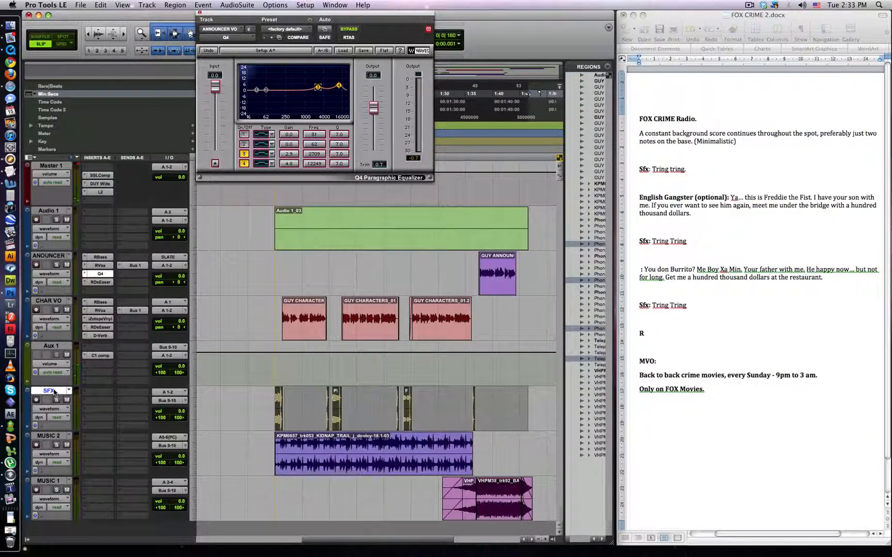
mouse_move(260, 396)
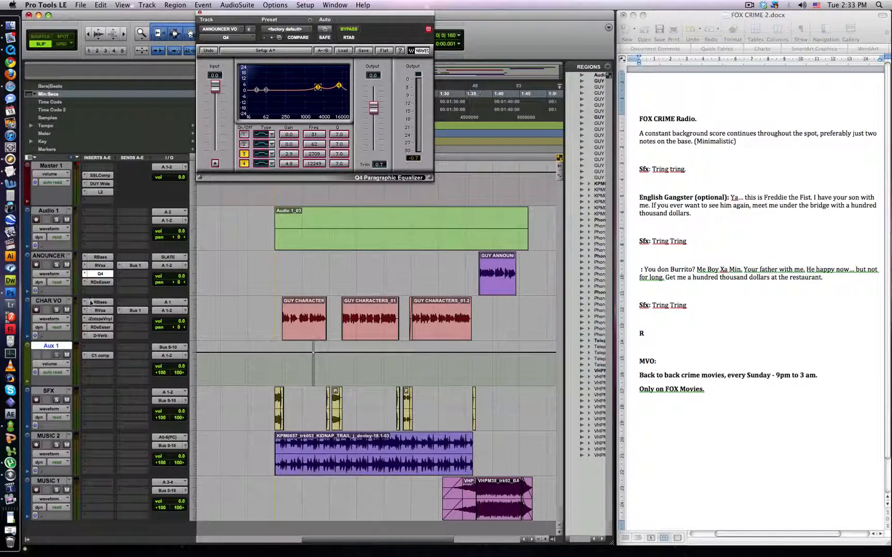
Cancel the New Tracks dialog and scroll over to the SFX track for bussing.
click(145, 5)
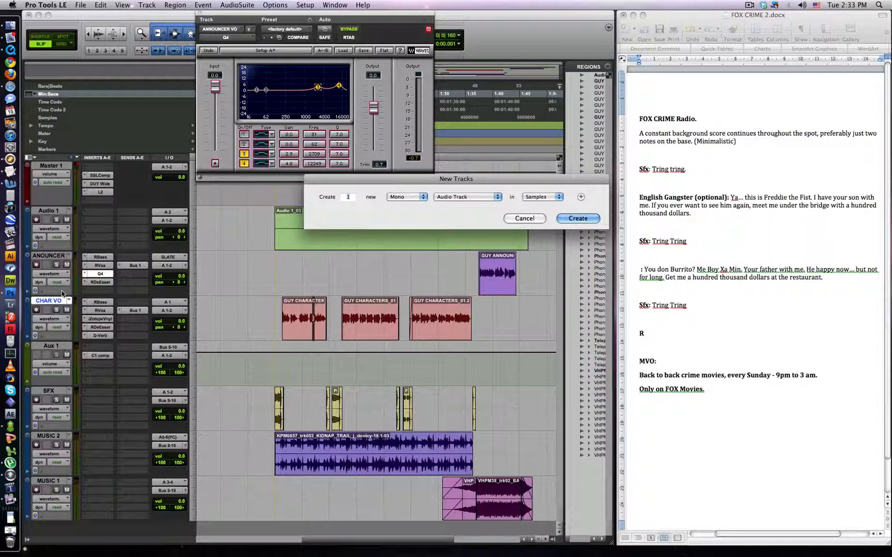
click(576, 219)
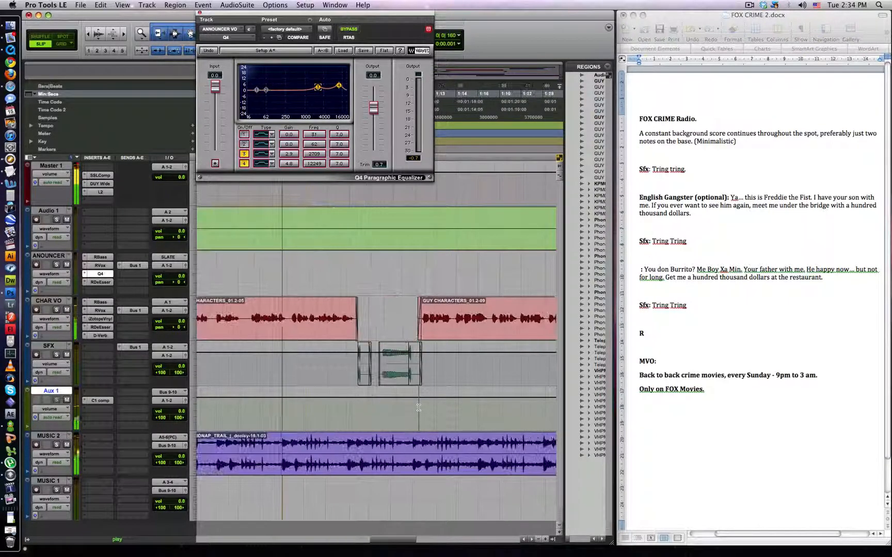
scroll(right, 3)
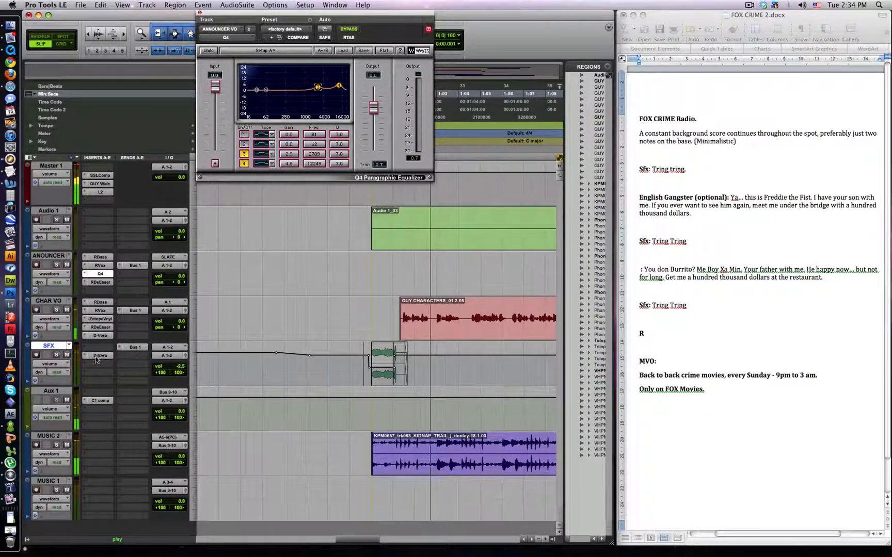
Lower the SFX D-Verb MIX to mostly dry and set the MUSIC 2 track view.
click(101, 355)
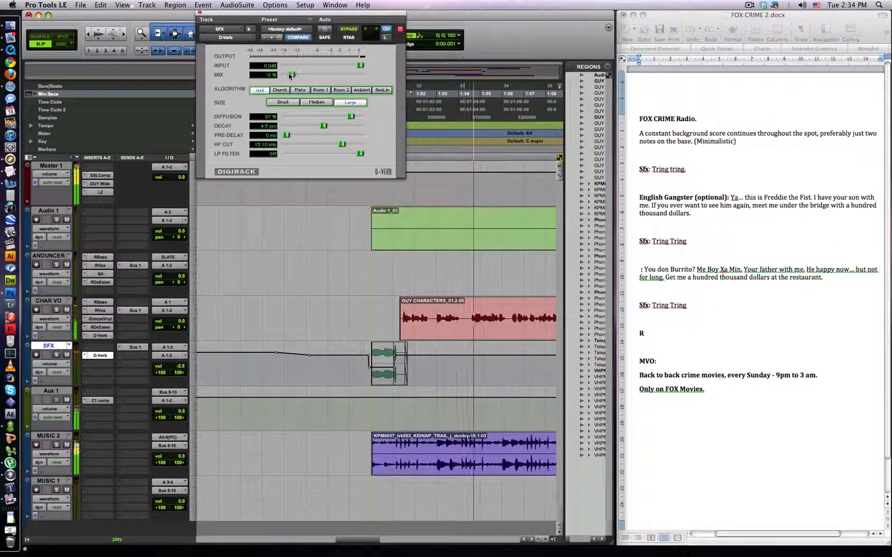
drag(292, 75, 289, 74)
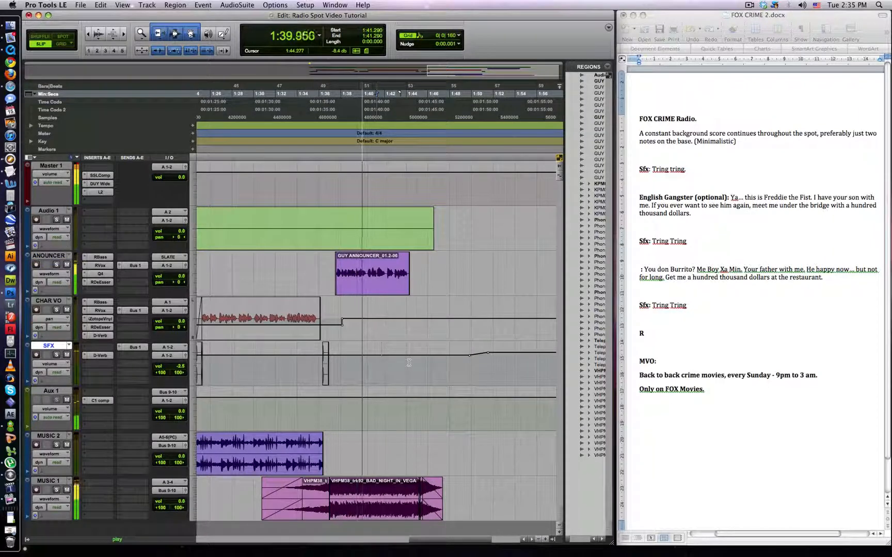
click(60, 454)
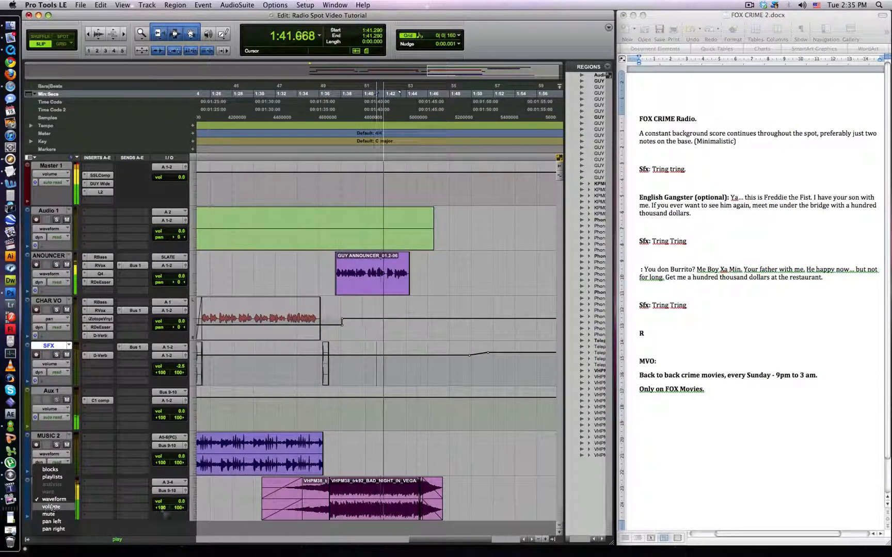